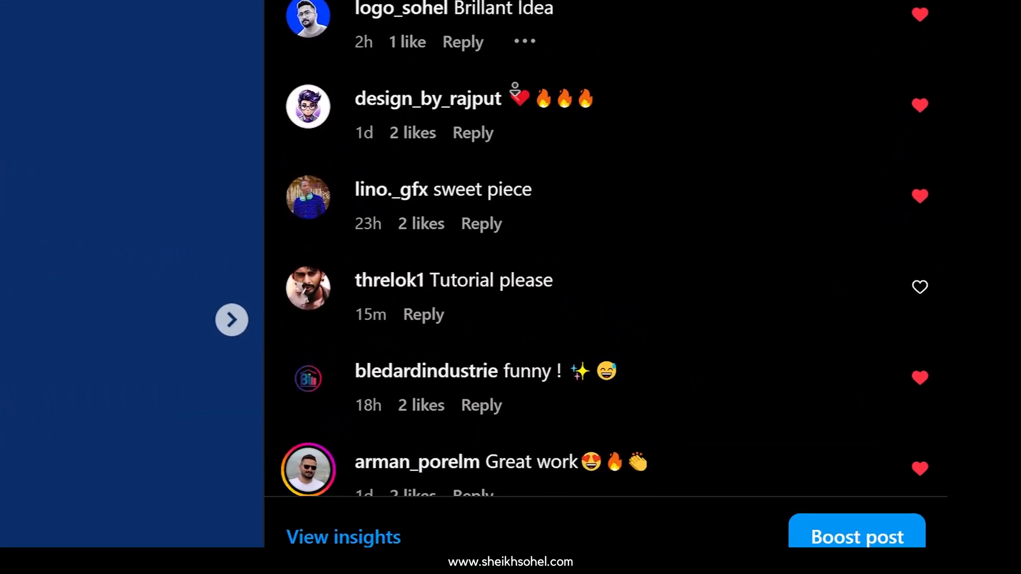
# Step: Import Volleyball.ai as Composition - Retain Layer Sizes
pyautogui.click(919, 286)
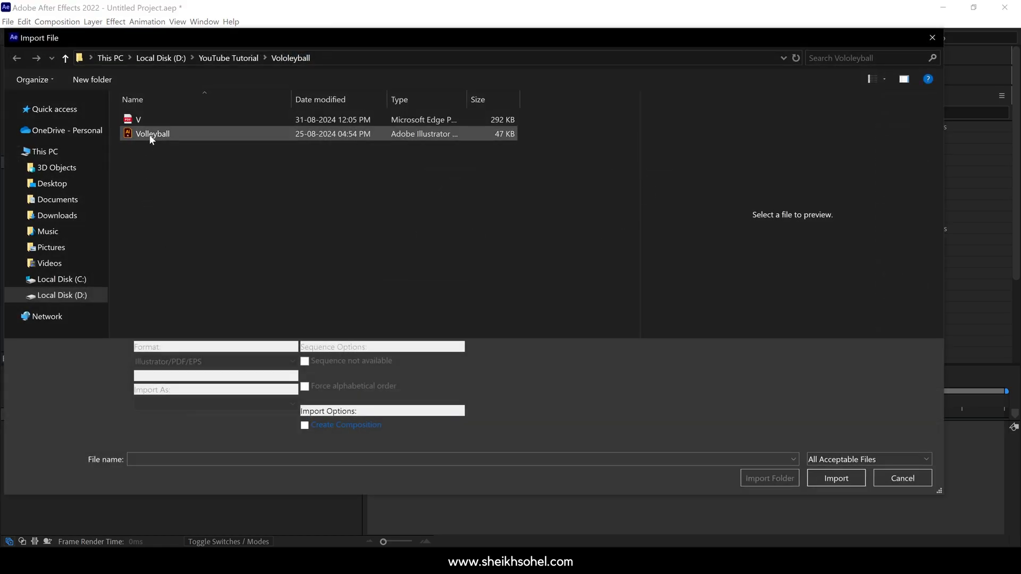
pyautogui.click(152, 134)
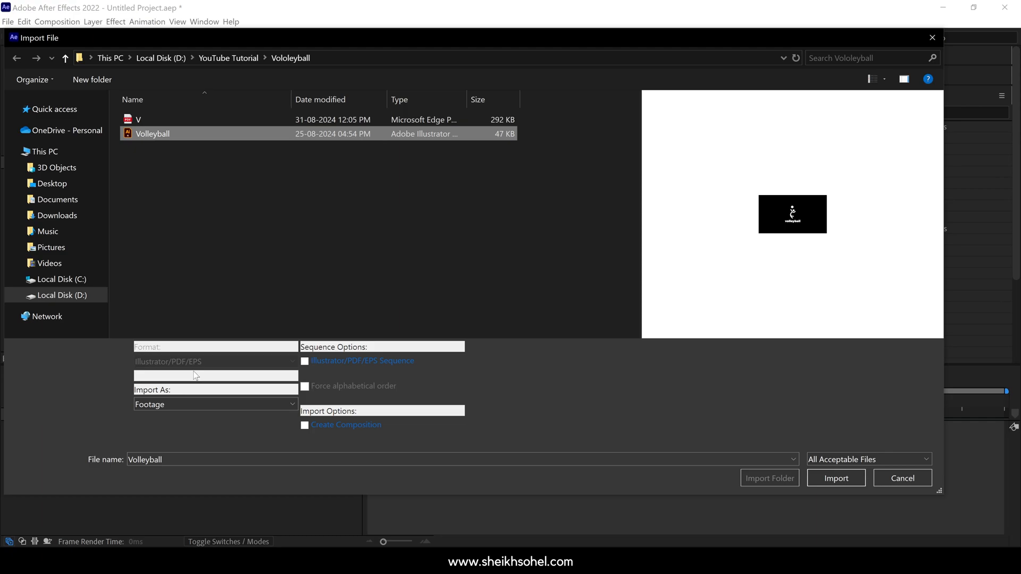
pyautogui.click(214, 404)
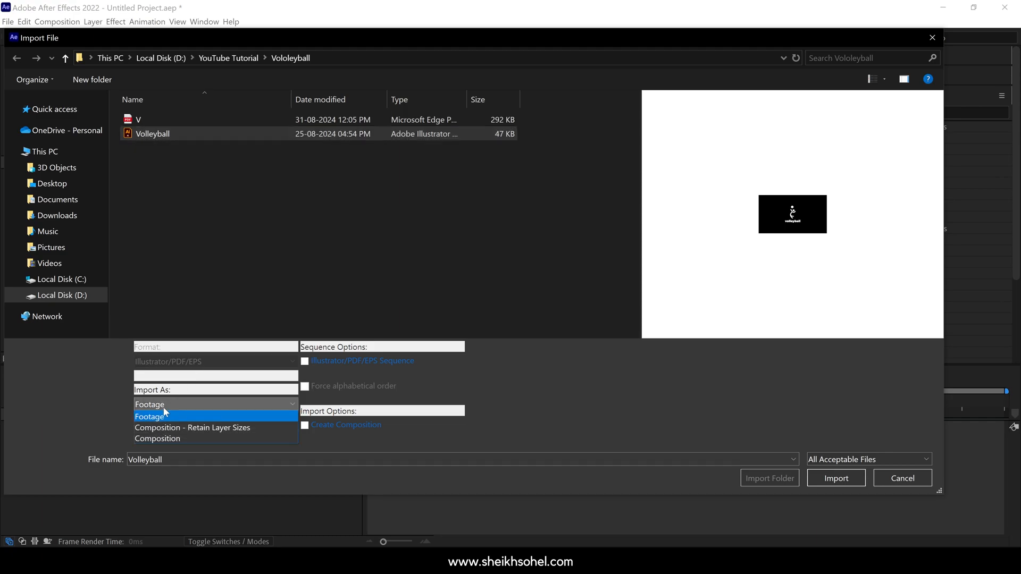
pyautogui.click(191, 427)
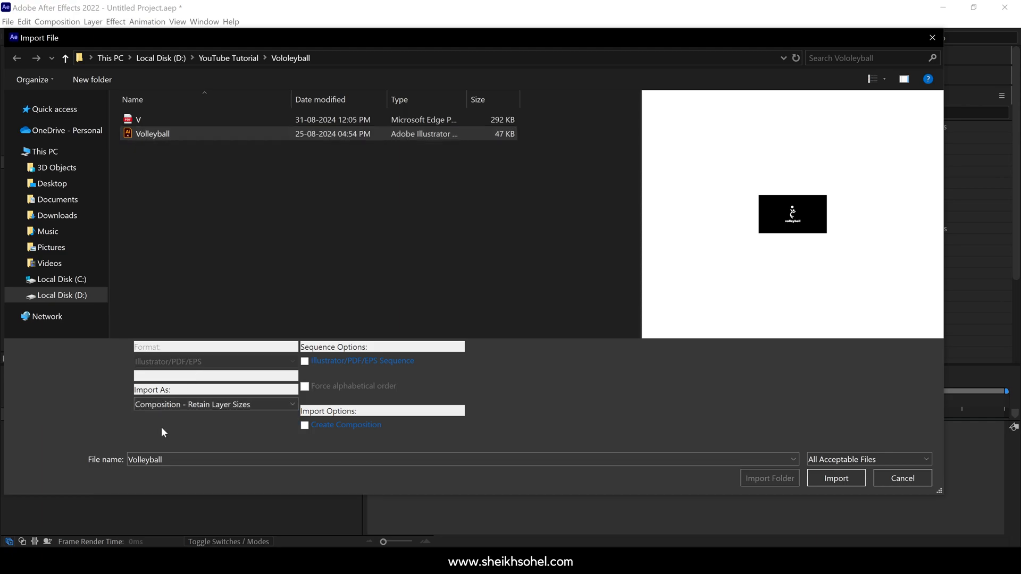
pyautogui.click(836, 478)
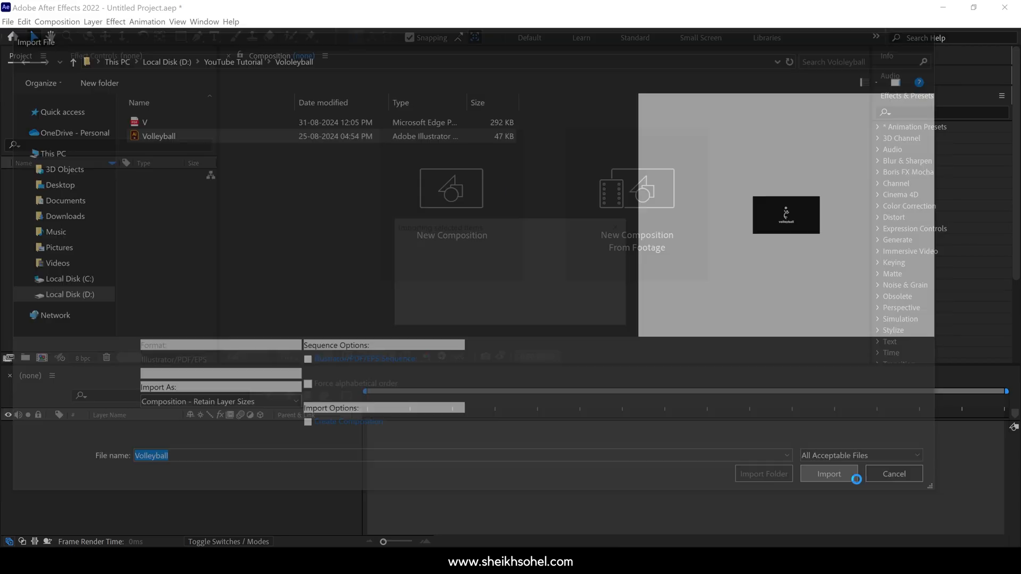
# Step: Open the Volleyball comp and create shapes from all its vector layers
pyautogui.click(828, 473)
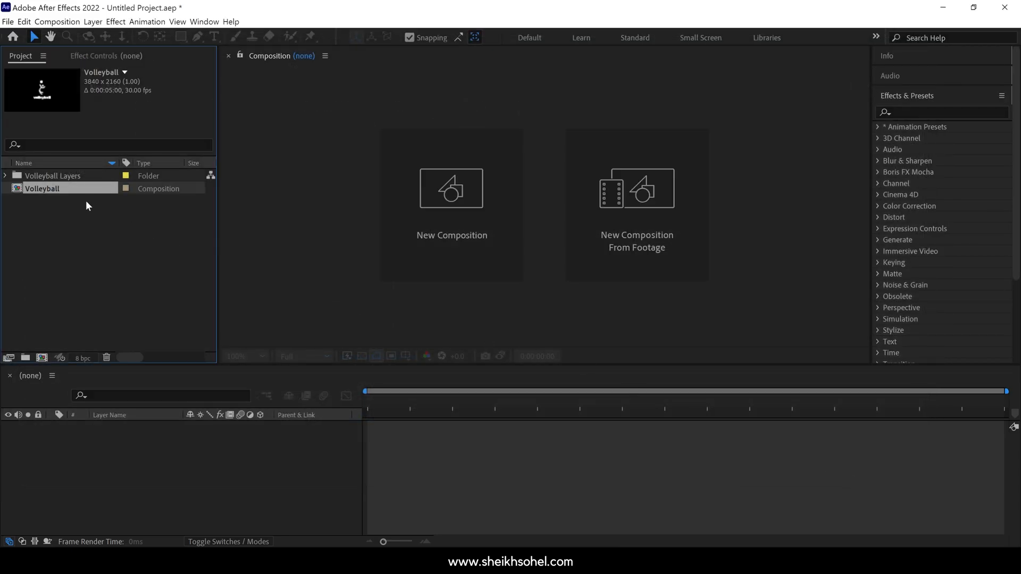
pyautogui.doubleClick(43, 188)
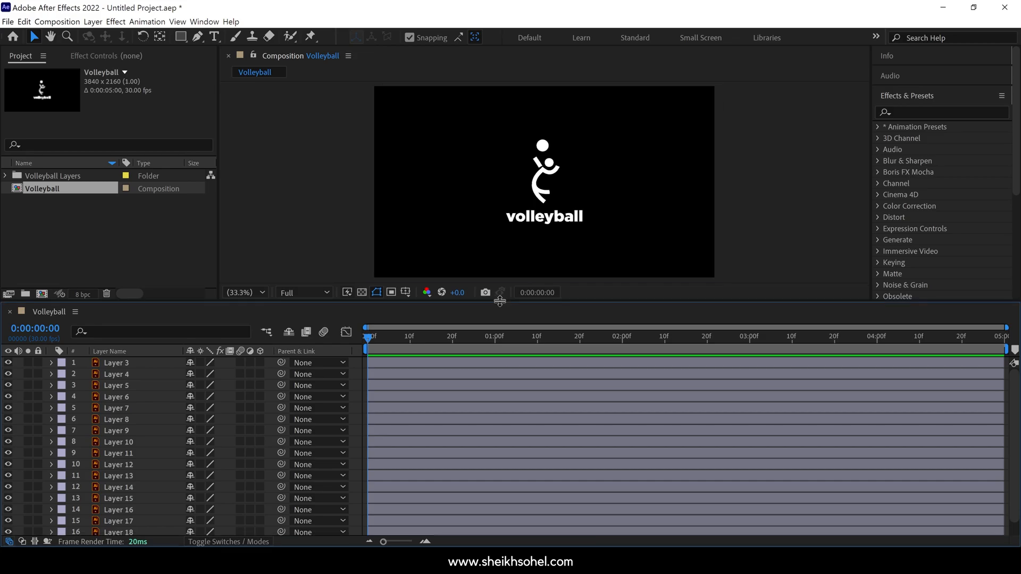
pyautogui.moveTo(143, 434)
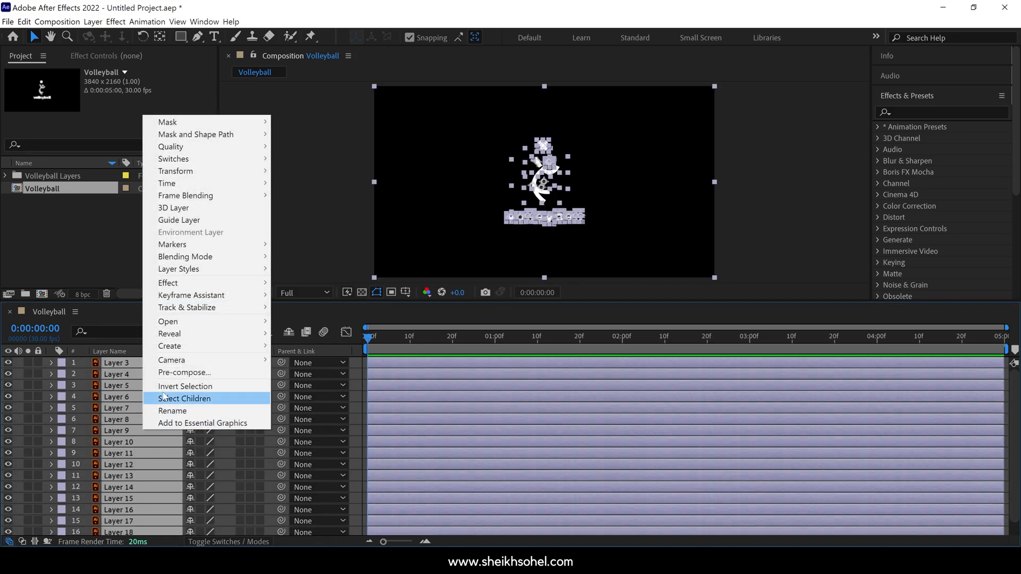
pyautogui.moveTo(169, 346)
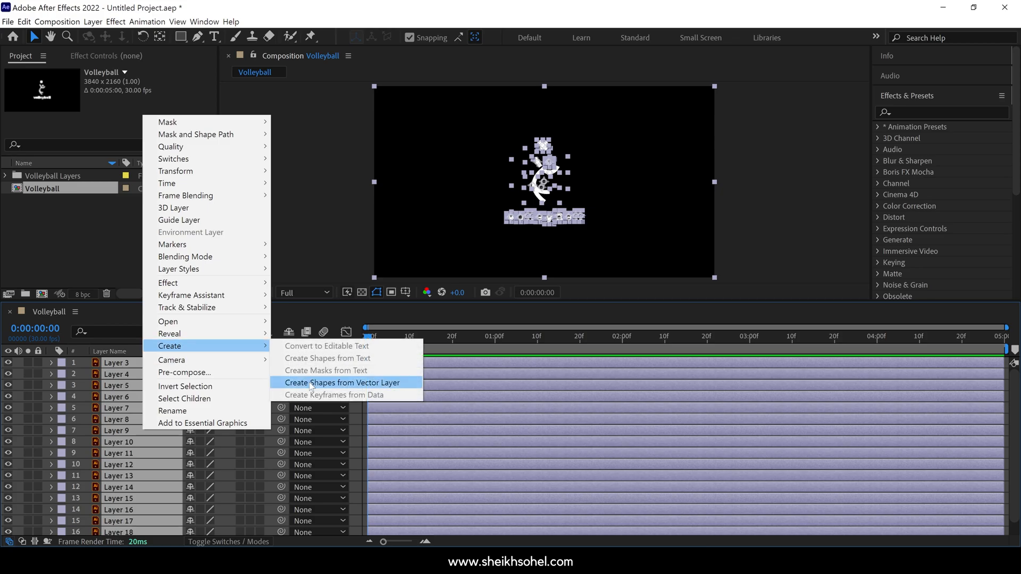
pyautogui.click(342, 382)
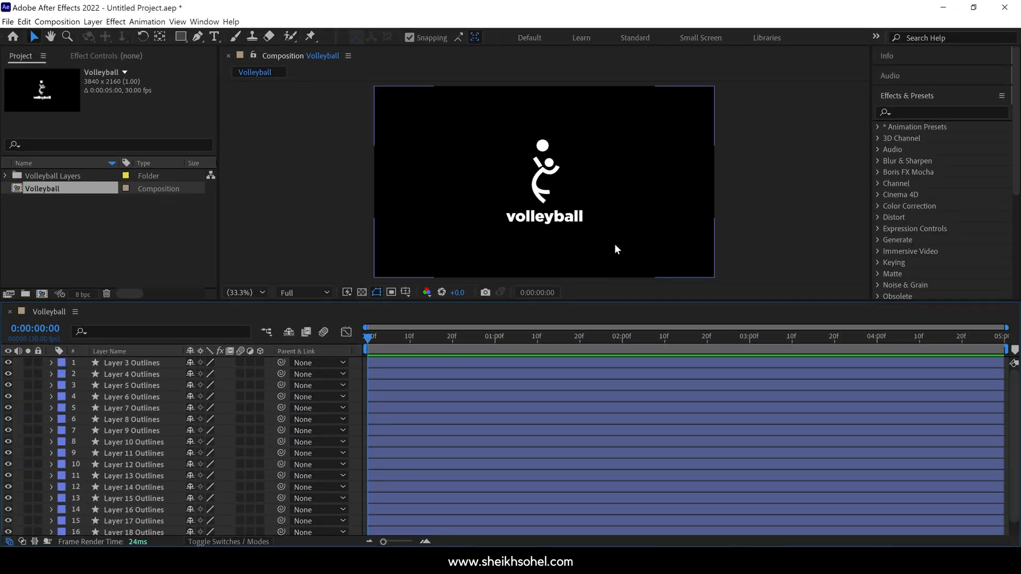
# Step: Hide the text layers, lock BG, and rename the top outline layer BALL
pyautogui.click(134, 529)
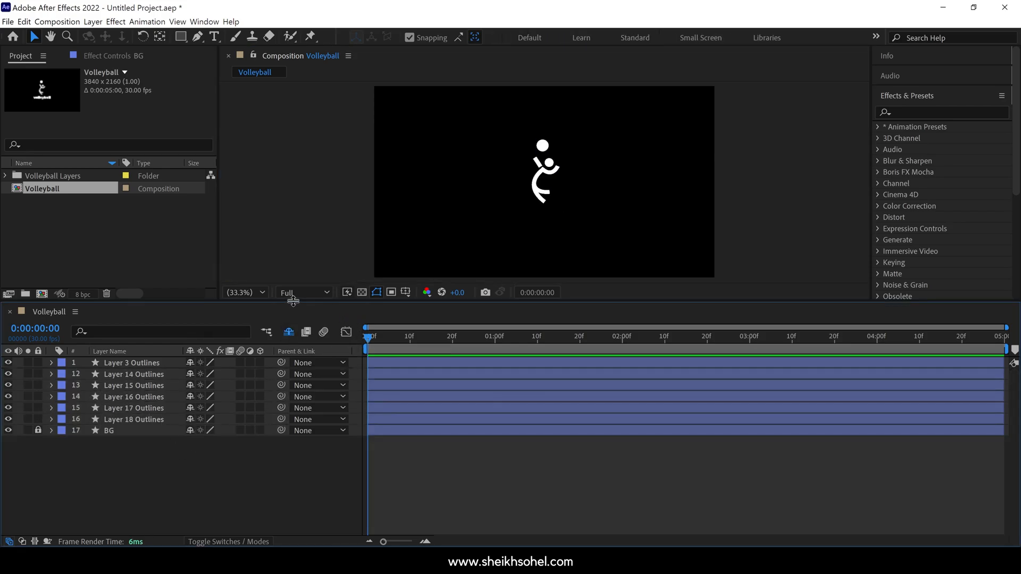
pyautogui.click(128, 363)
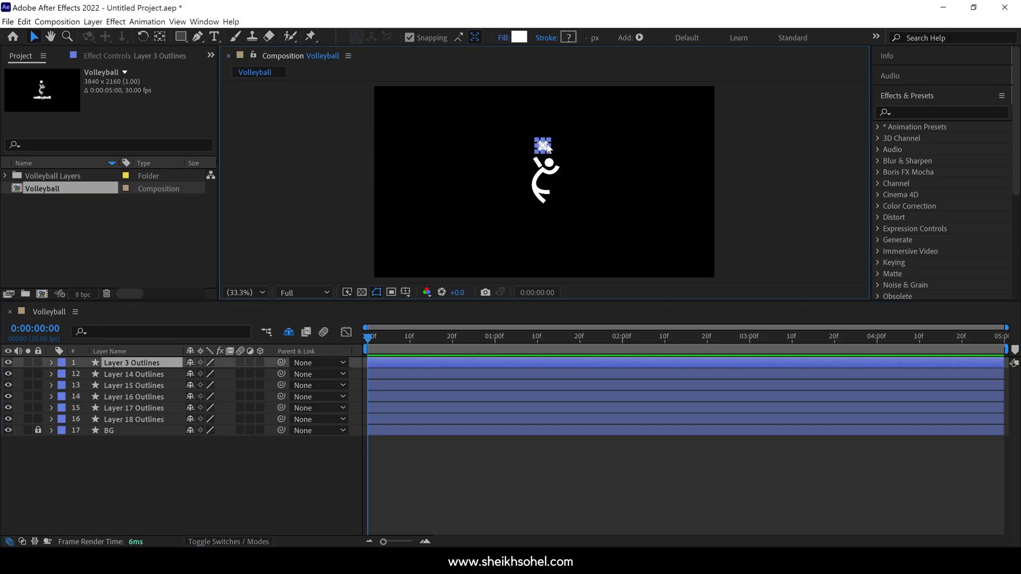
pyautogui.write('BALL')
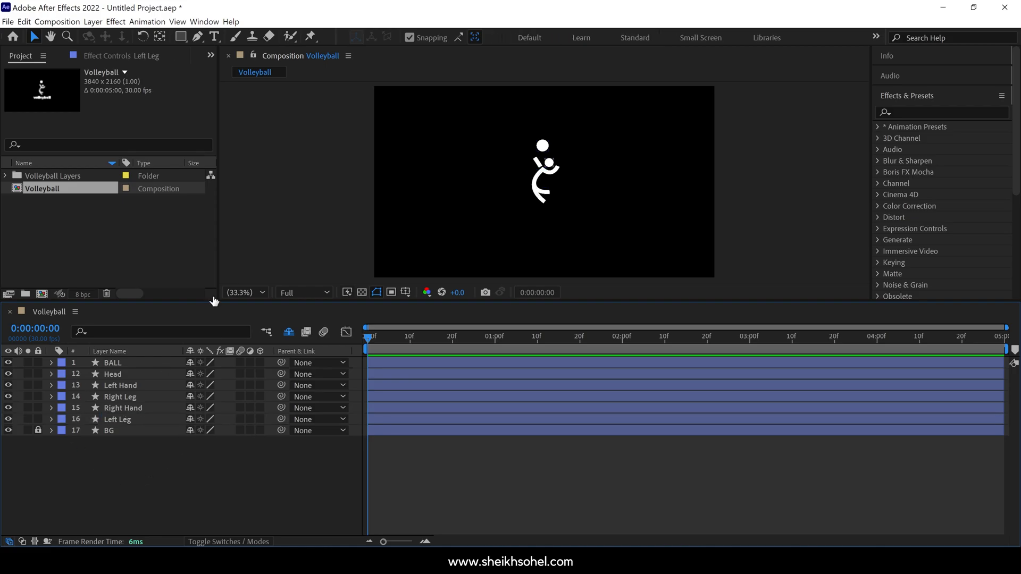
# Step: Parent all body layers to Null 1 and key its Position at 0f and 12f
pyautogui.click(92, 21)
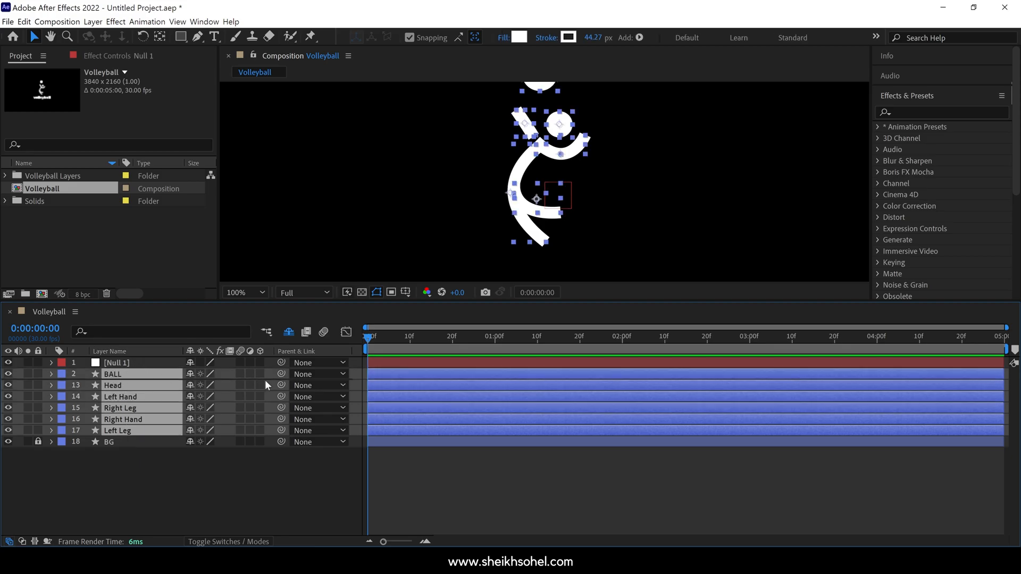
pyautogui.moveTo(280, 374); pyautogui.dragTo(124, 362)
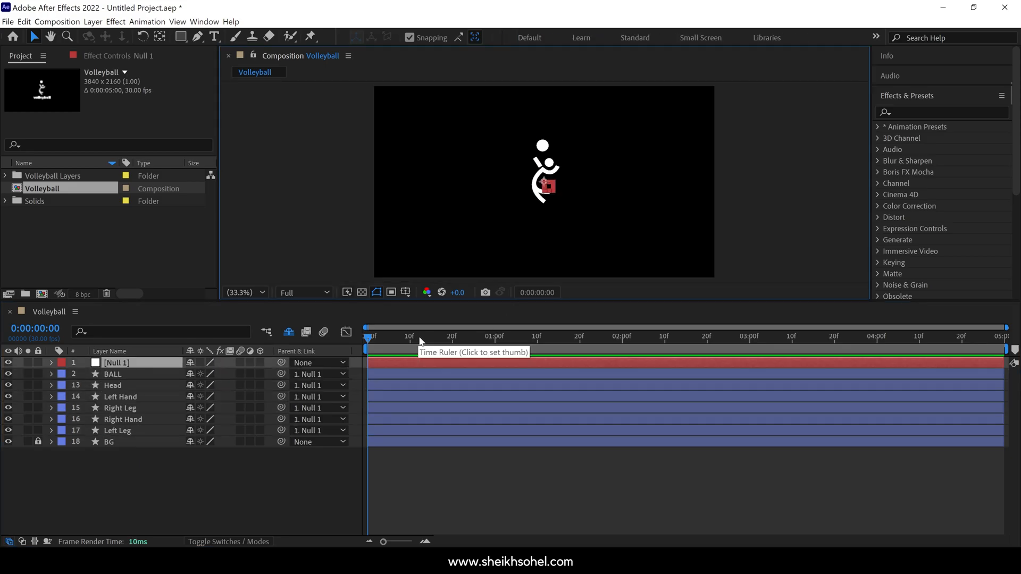
pyautogui.click(419, 336)
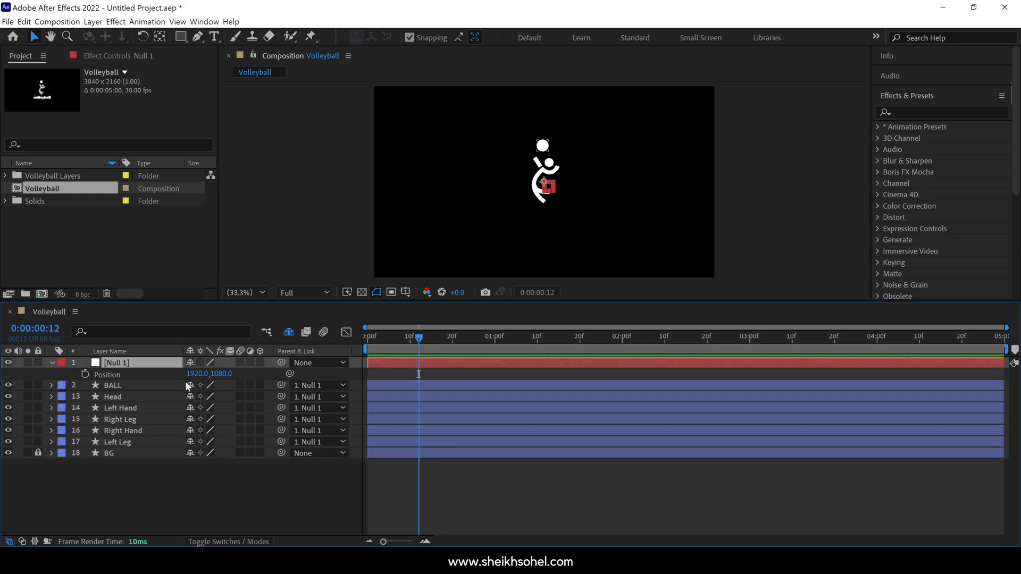
pyautogui.click(85, 375)
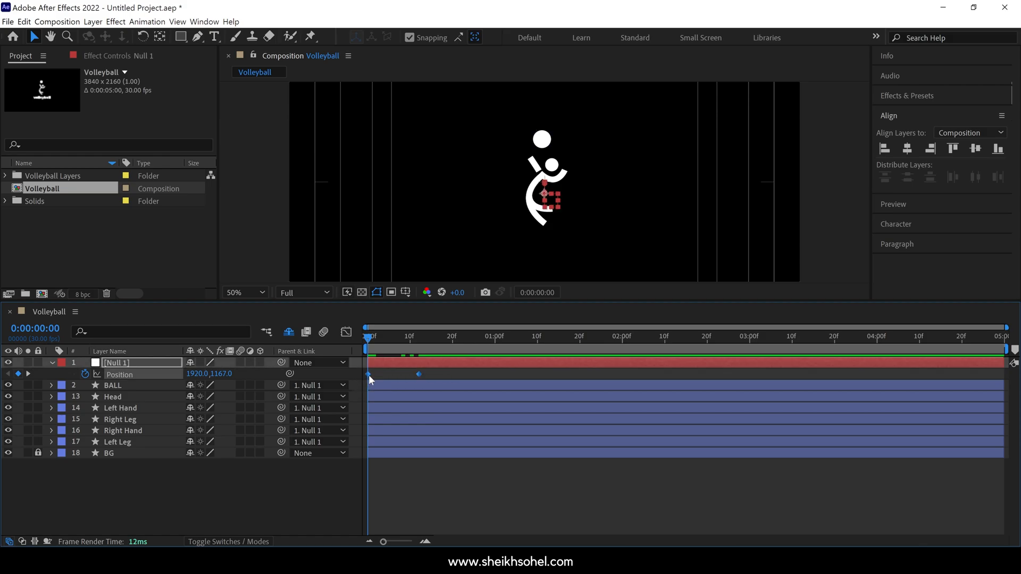
# Step: Paste the null's Position keyframes near 3s and filter limb layers by 'path'
pyautogui.click(541, 336)
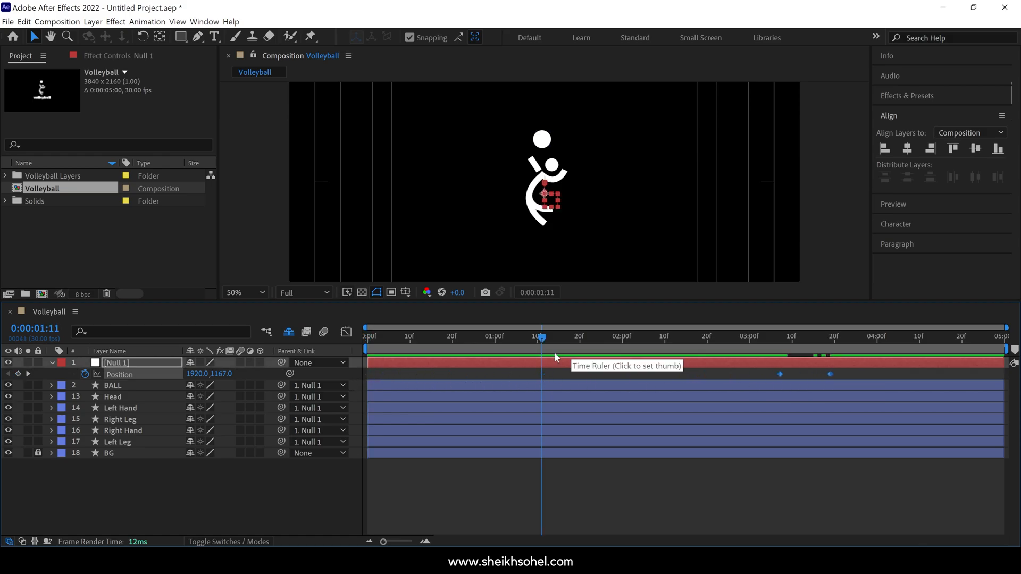
pyautogui.click(487, 336)
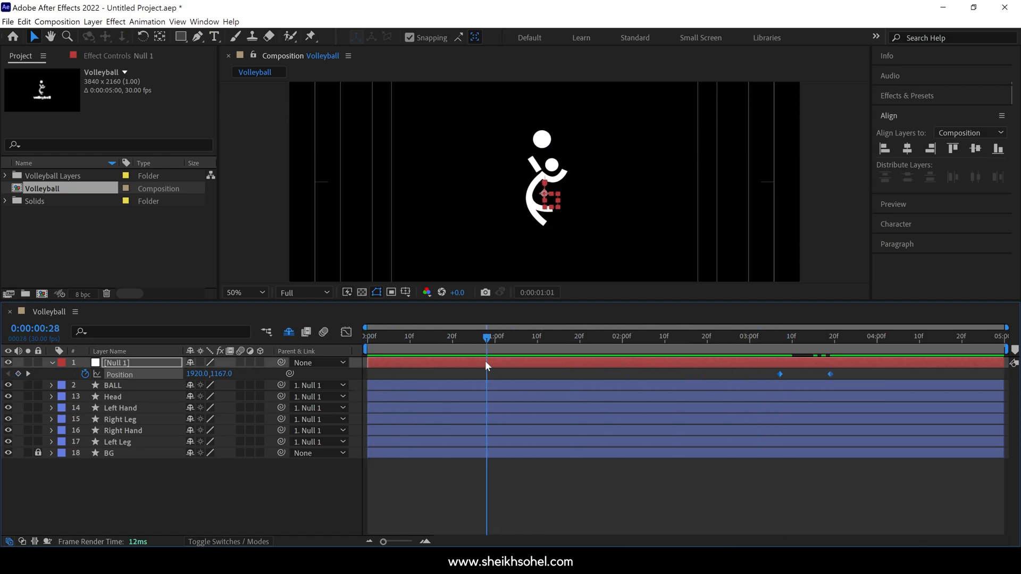
pyautogui.click(750, 336)
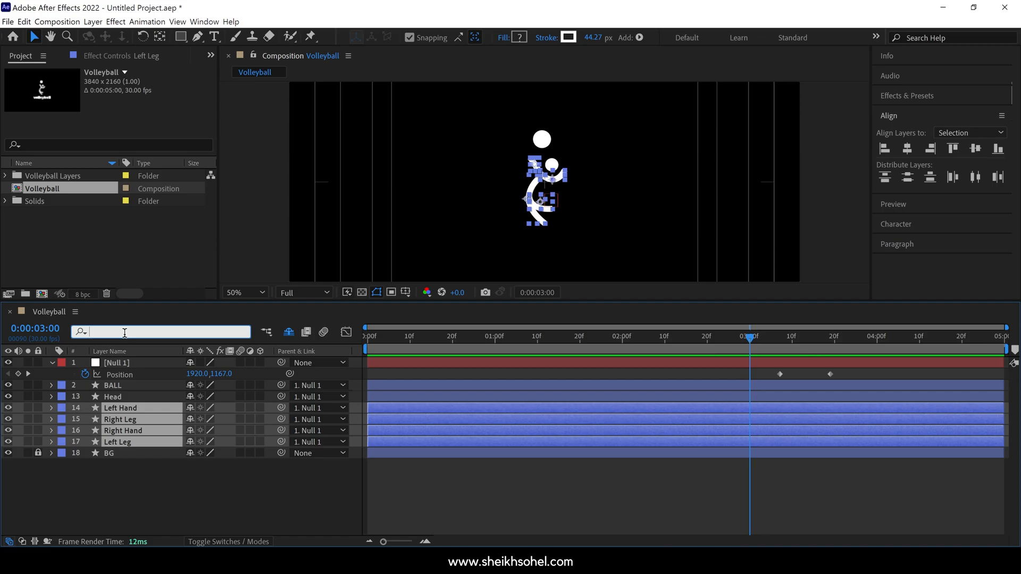
pyautogui.write('path')
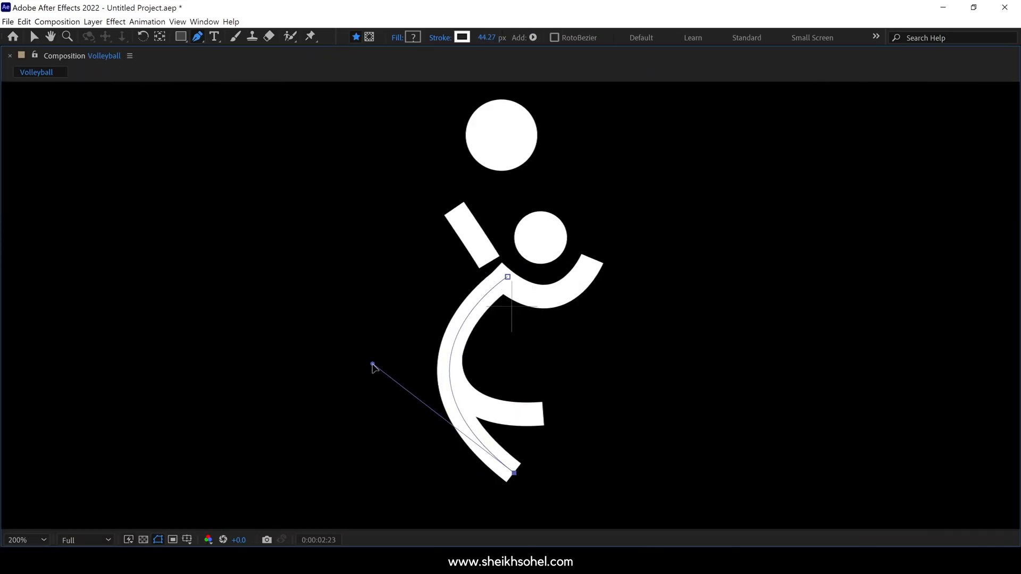
# Step: At 3:00, curve a leg and bend an arm forward, keying their Paths
pyautogui.moveTo(374, 364); pyautogui.dragTo(480, 461)
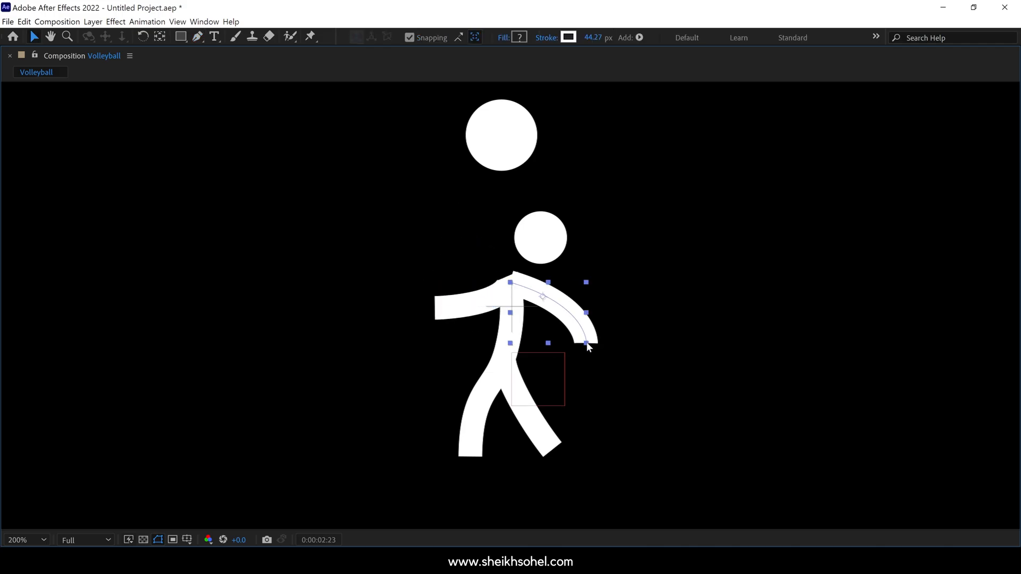
pyautogui.moveTo(586, 343); pyautogui.dragTo(573, 331)
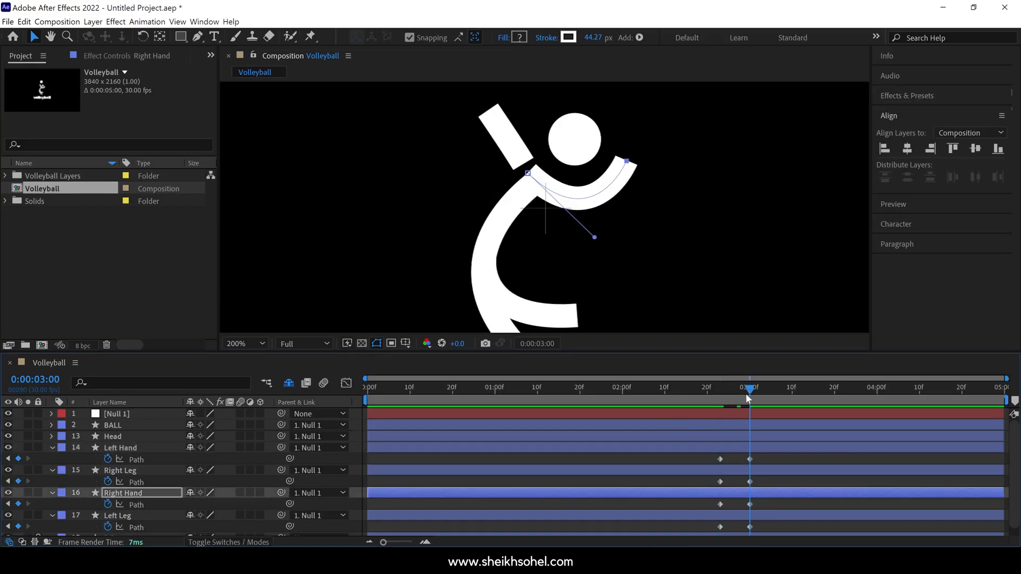
# Step: Key the Head's Position at 2:23 and 3:00, lowering it onto the shoulders
pyautogui.click(112, 436)
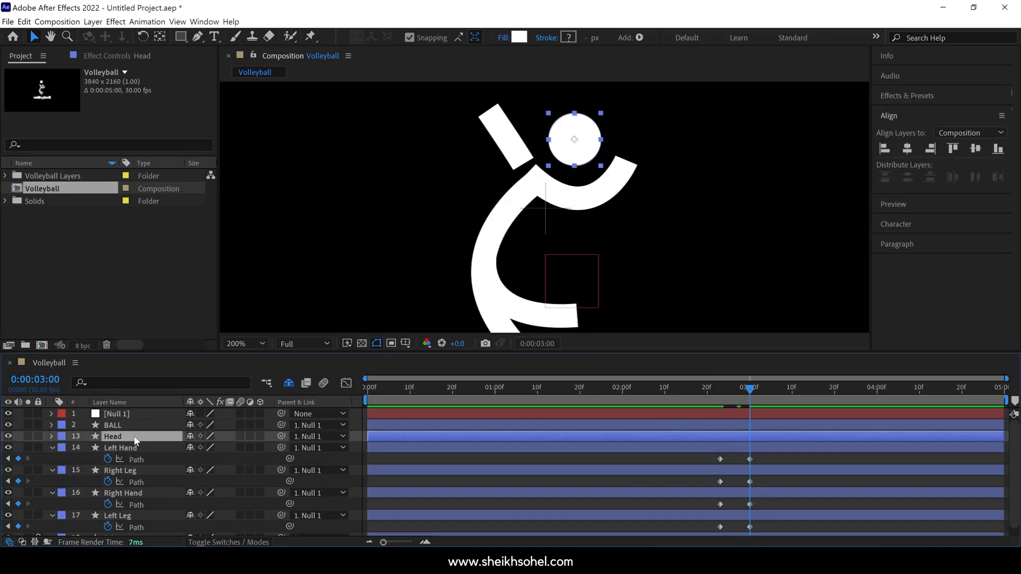
pyautogui.click(44, 436)
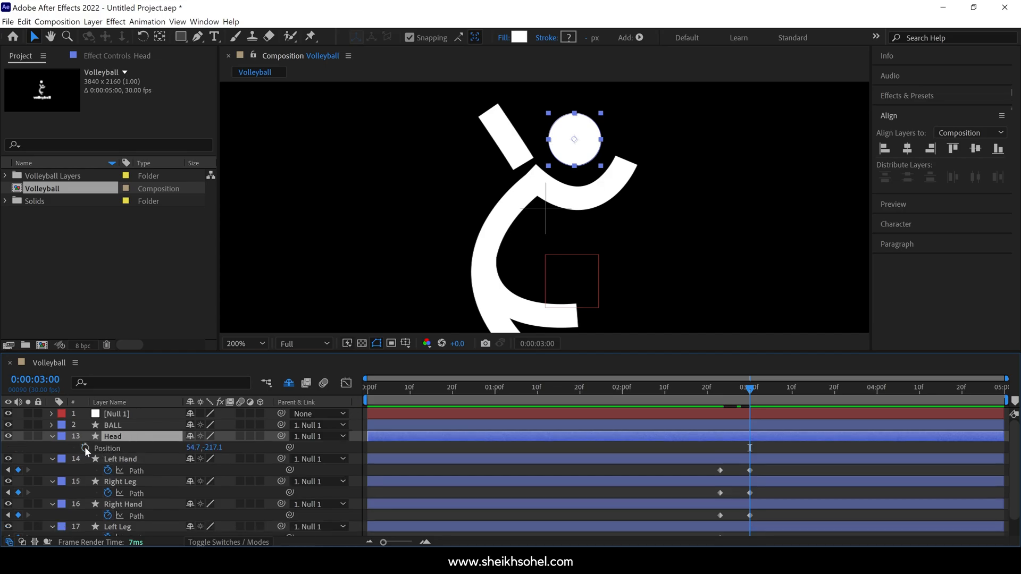
pyautogui.moveTo(749, 389); pyautogui.dragTo(719, 388)
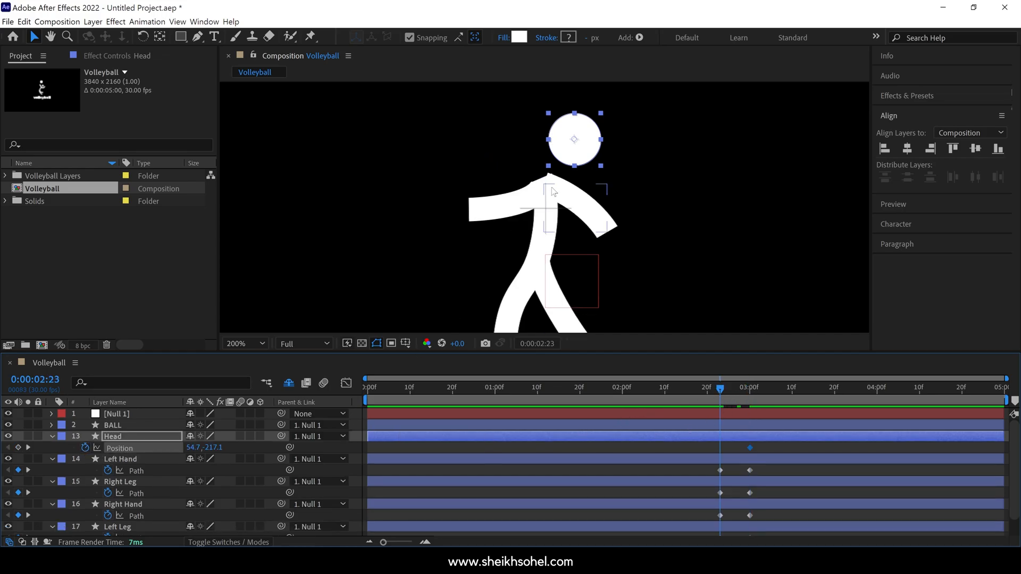
pyautogui.moveTo(573, 138); pyautogui.dragTo(533, 139)
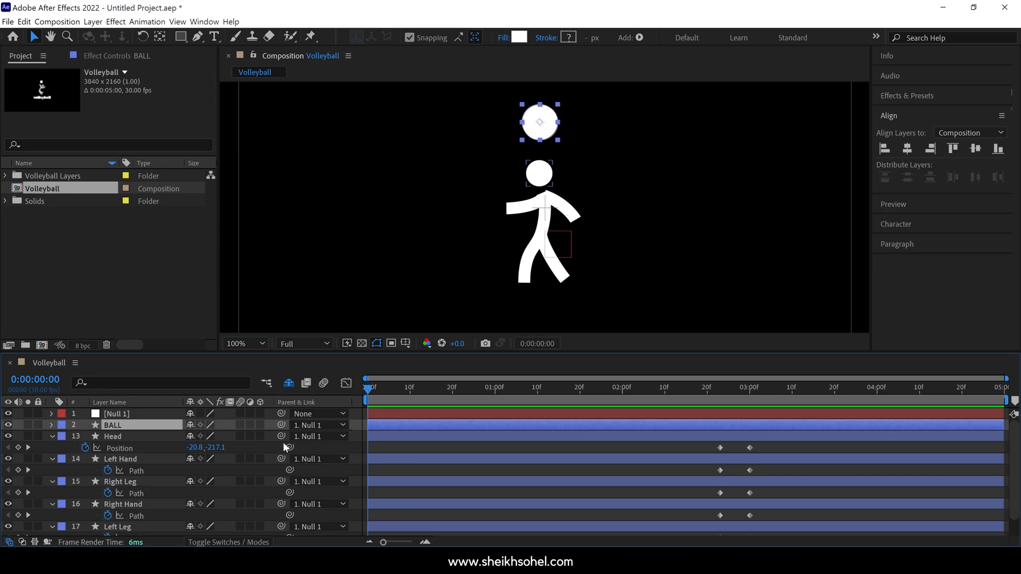
# Step: Start BALL Position and Scale keyframes, placing it at 80% beside the hand
pyautogui.click(719, 387)
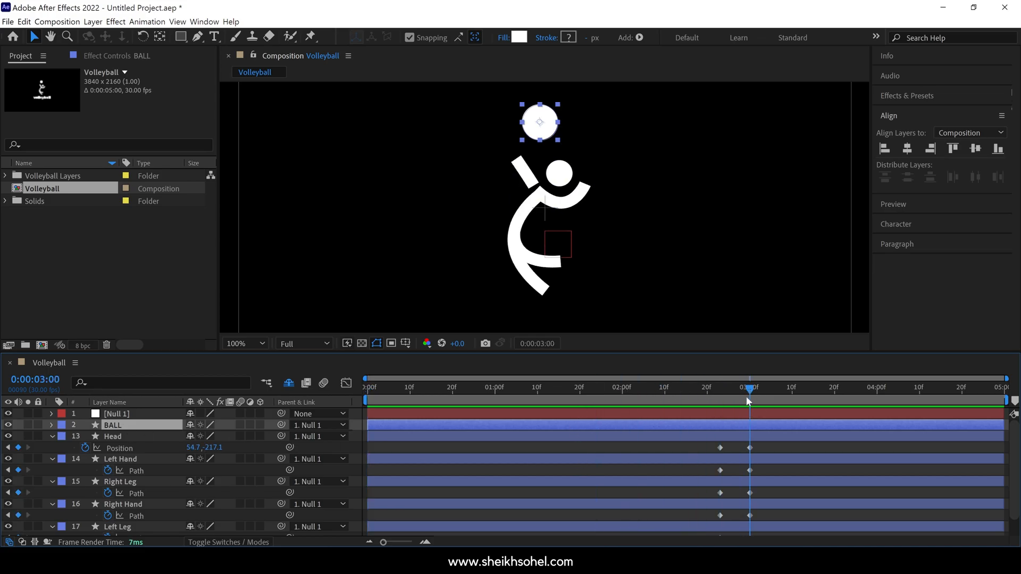
pyautogui.click(51, 425)
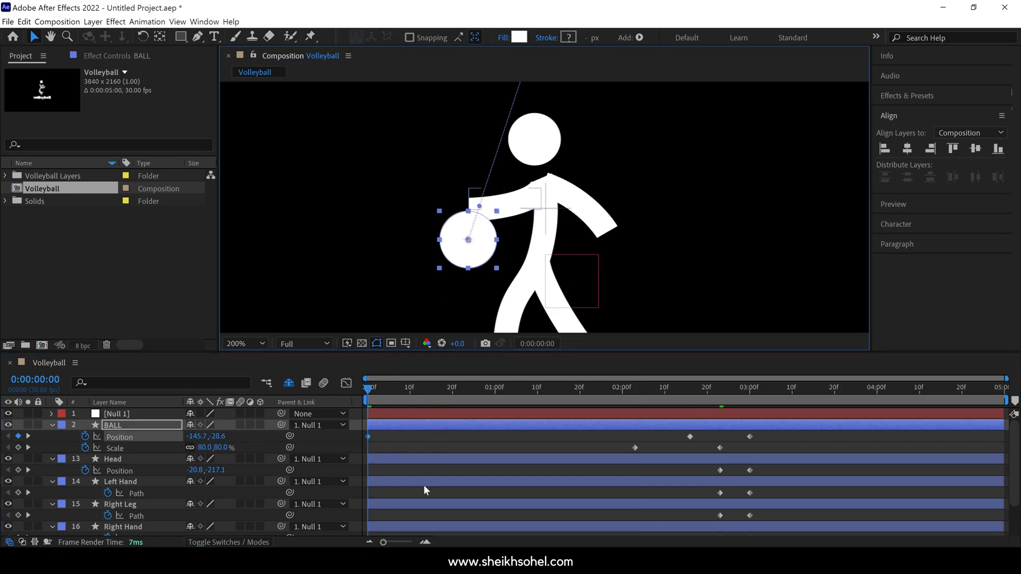
# Step: Select the limb layers for 0:00 Path keyframes and early BALL bounce keys
pyautogui.scroll(-3)
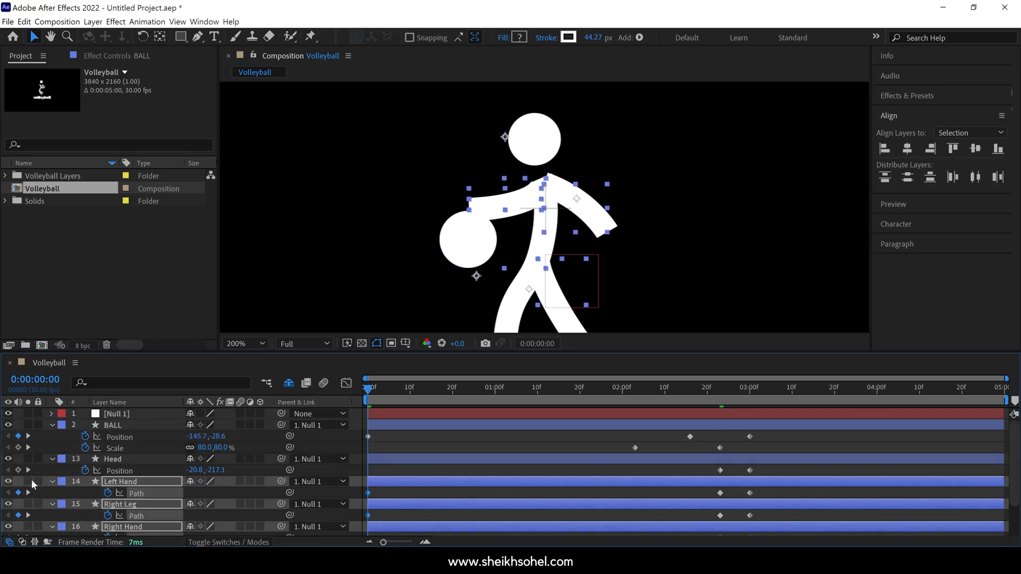
pyautogui.click(112, 459)
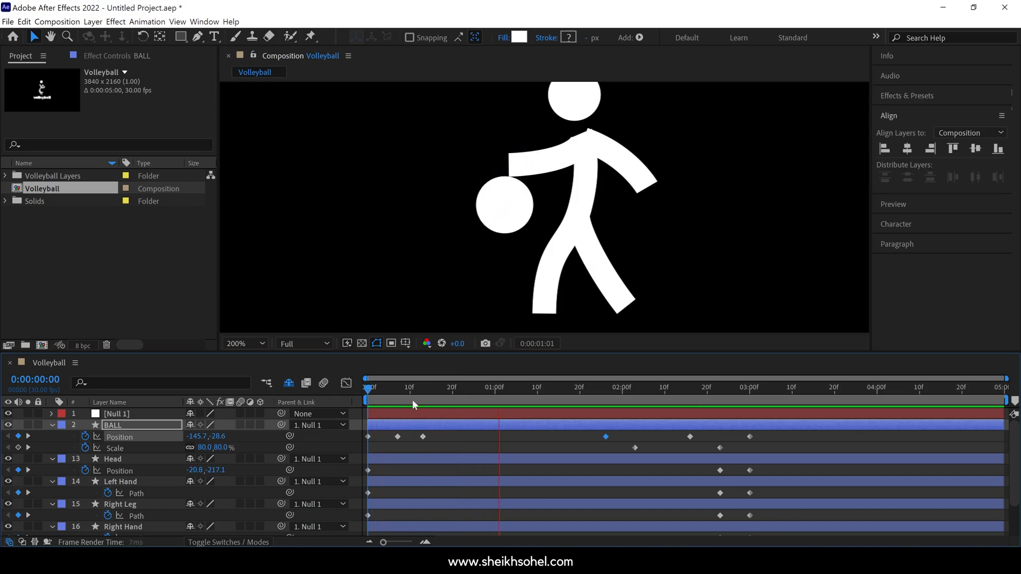
# Step: At frame 6, drop the ball to the floor and adjust its motion path curve
pyautogui.click(599, 388)
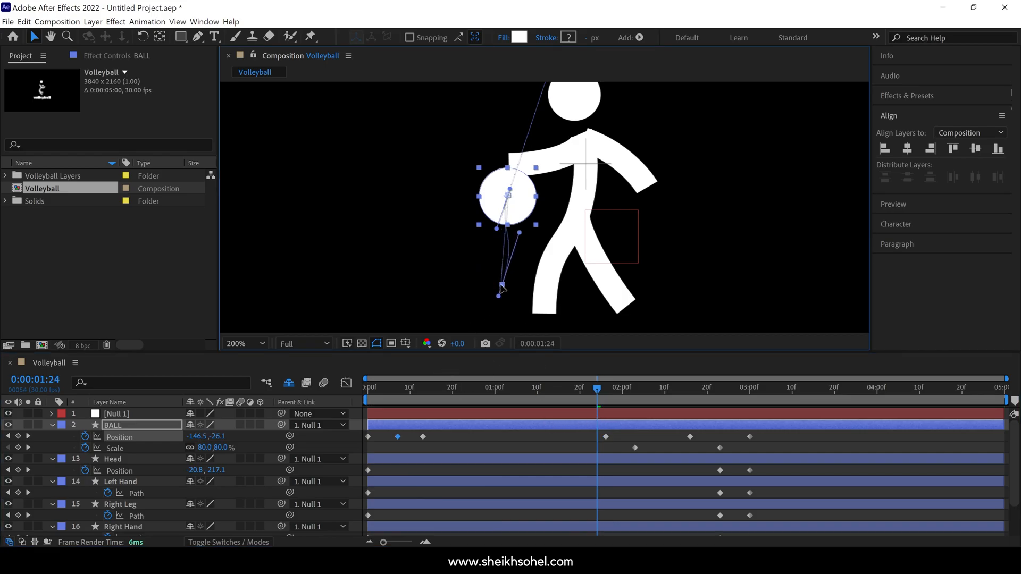
pyautogui.click(180, 36)
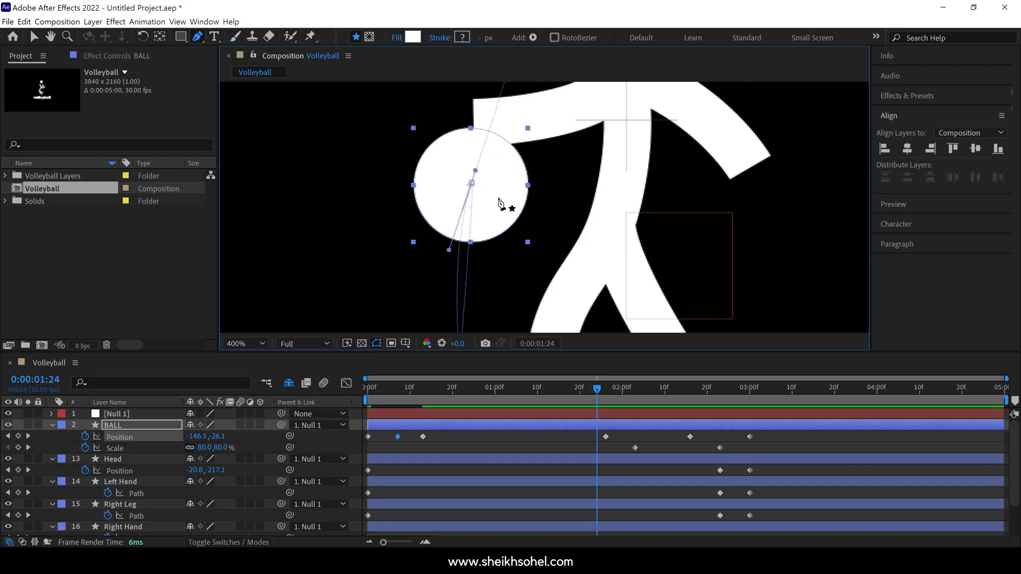
pyautogui.click(406, 386)
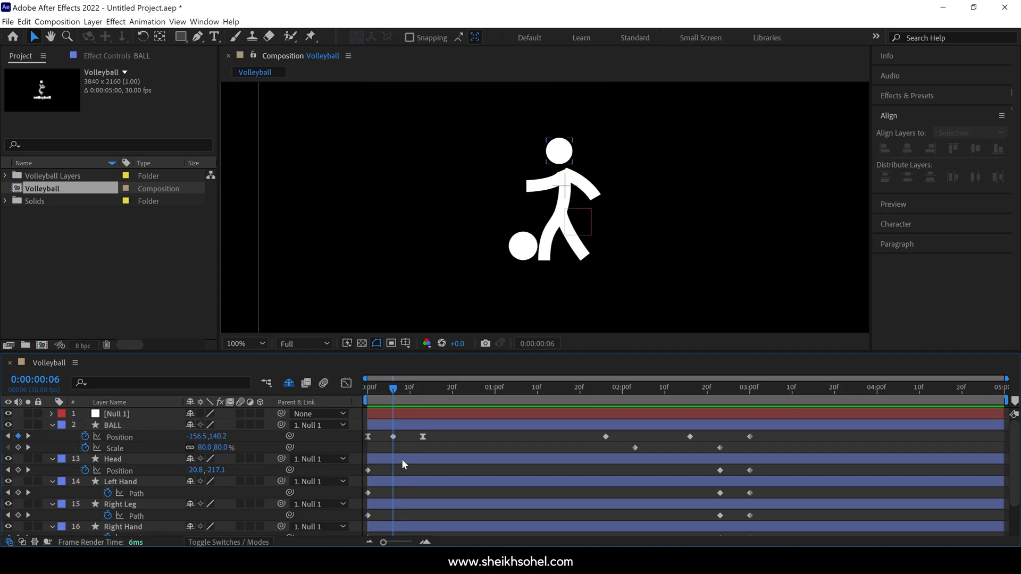
# Step: Reshape the Left Leg and Right Hand paths into the dribble pose
pyautogui.click(121, 504)
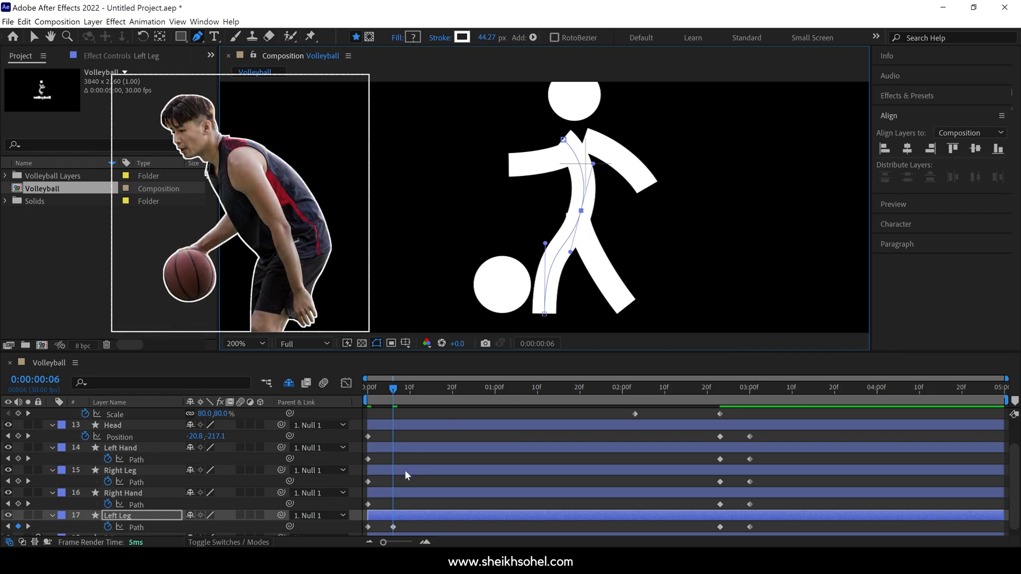
pyautogui.click(122, 493)
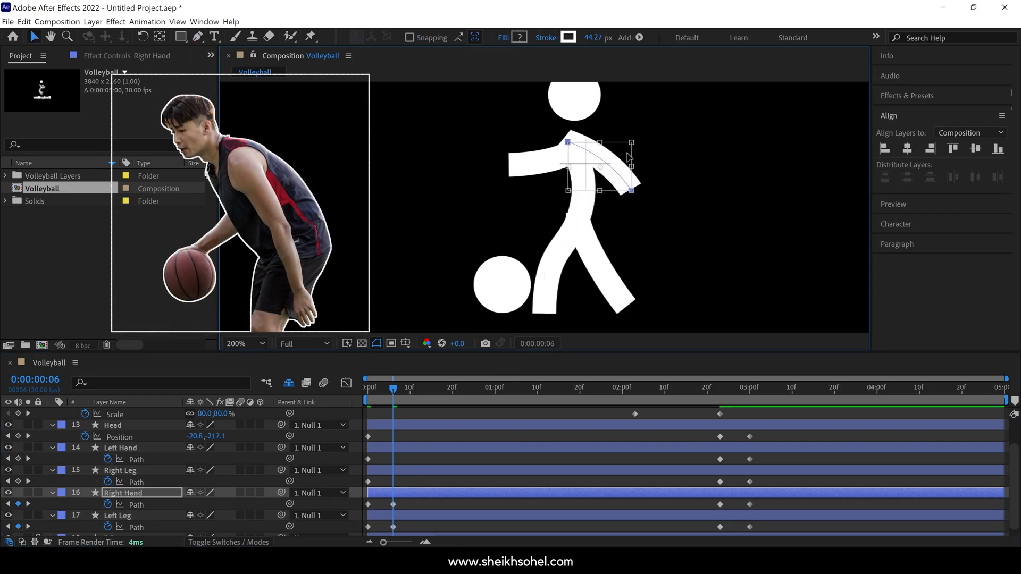
pyautogui.click(120, 470)
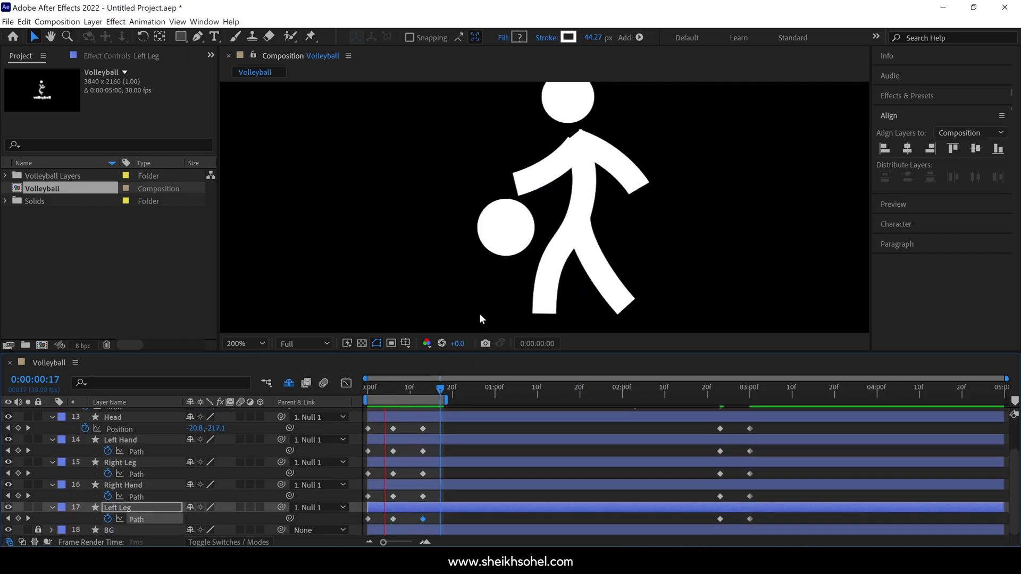
# Step: Apply Easy Ease to the first dribble's ball and body keyframes
pyautogui.click(243, 343)
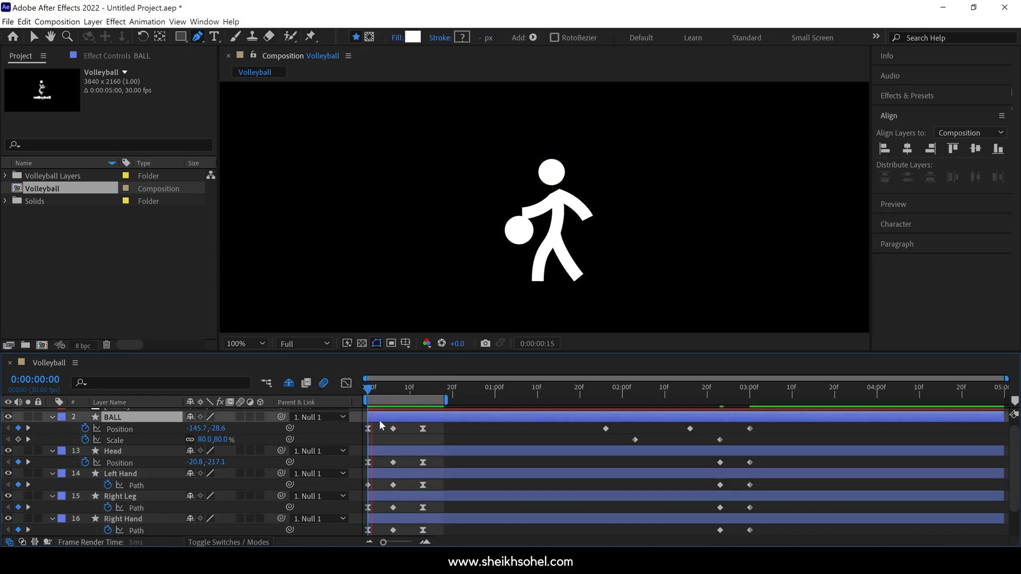
# Step: Show the BALL Position speed graph and zoom the timeline into the first frames
pyautogui.click(346, 382)
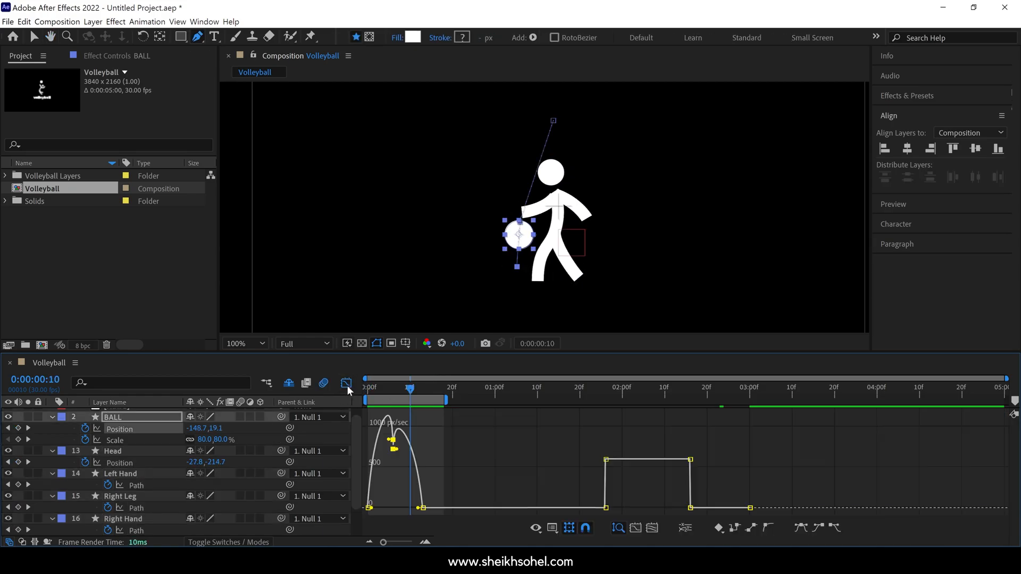
pyautogui.click(379, 388)
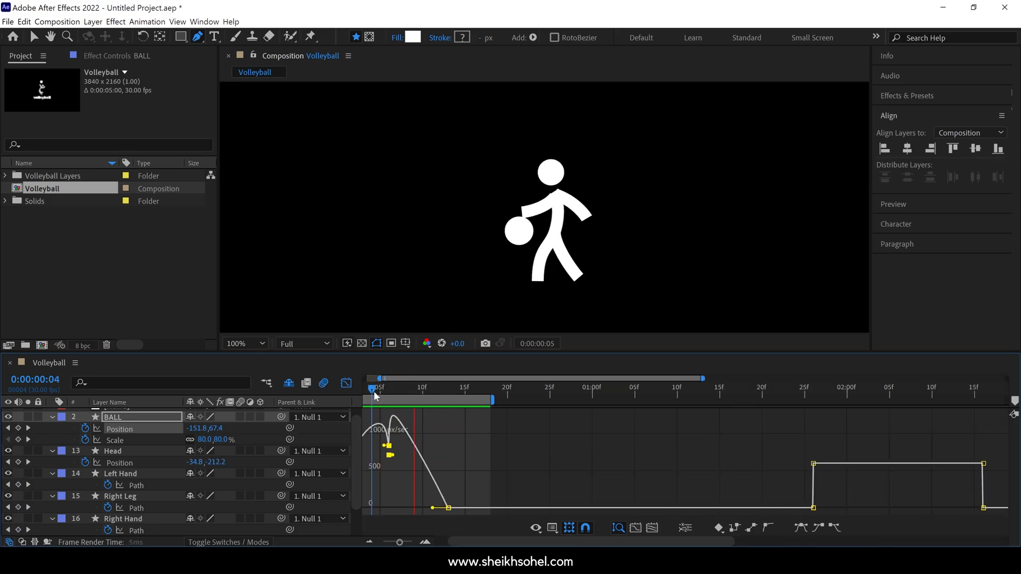
pyautogui.moveTo(375, 397); pyautogui.dragTo(423, 398)
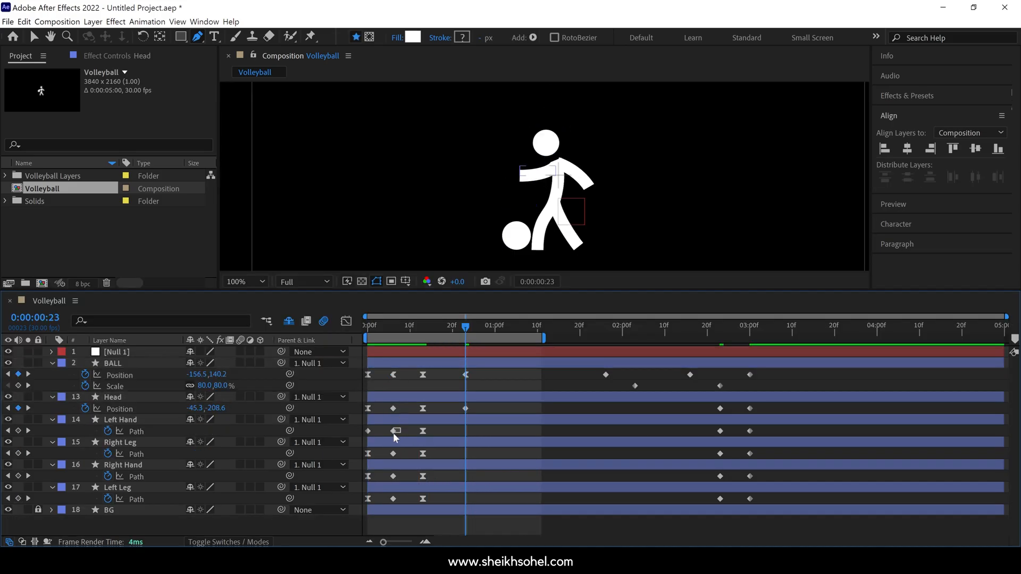
# Step: Paste the bounce keyframes of all layers at about frames 16 and 22
pyautogui.click(122, 464)
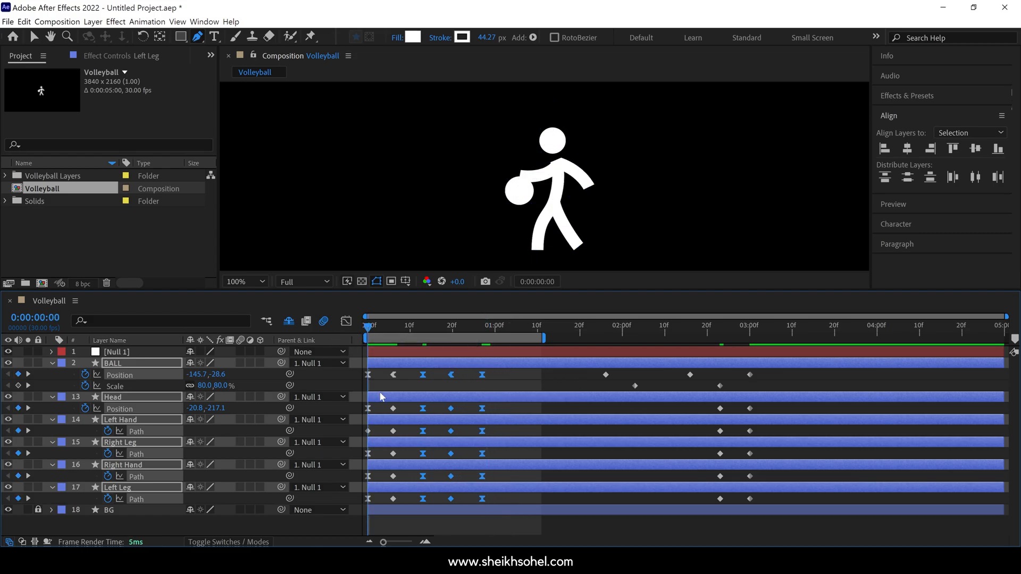
# Step: Add BALL Position keyframes between one and two seconds, raising the ball high overhead
pyautogui.click(427, 325)
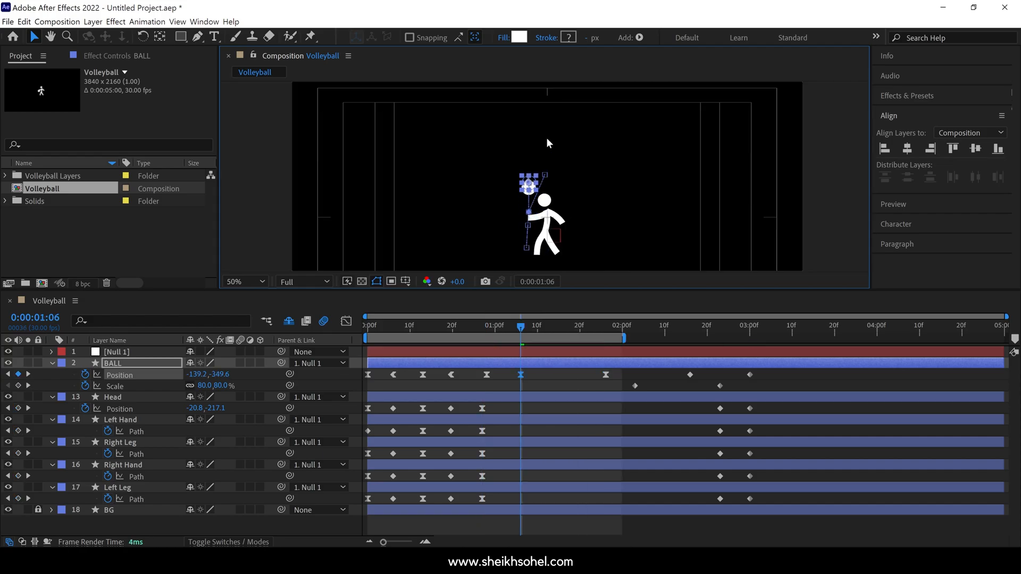
pyautogui.moveTo(527, 188); pyautogui.dragTo(529, 134)
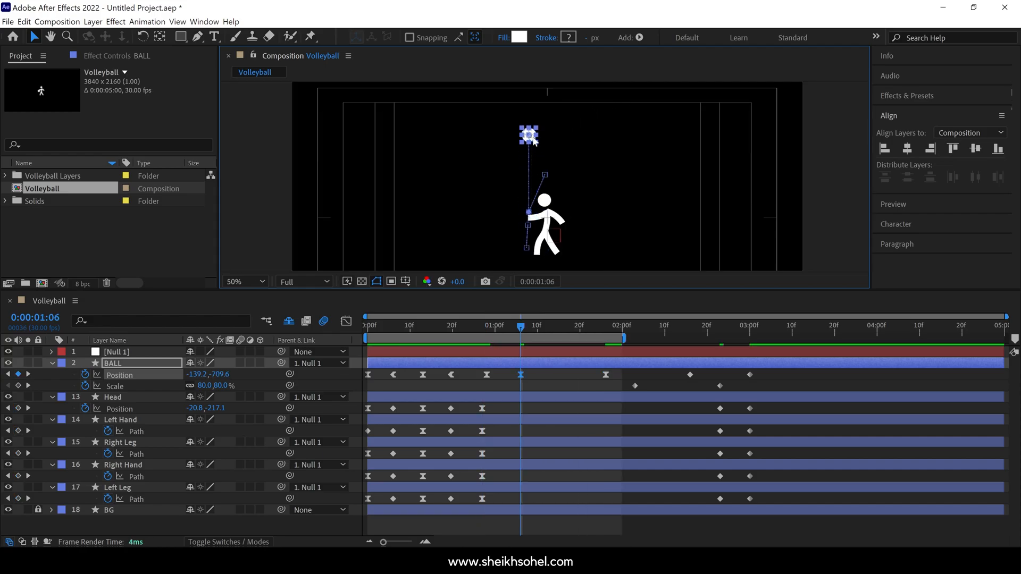
pyautogui.moveTo(528, 135); pyautogui.dragTo(530, 129)
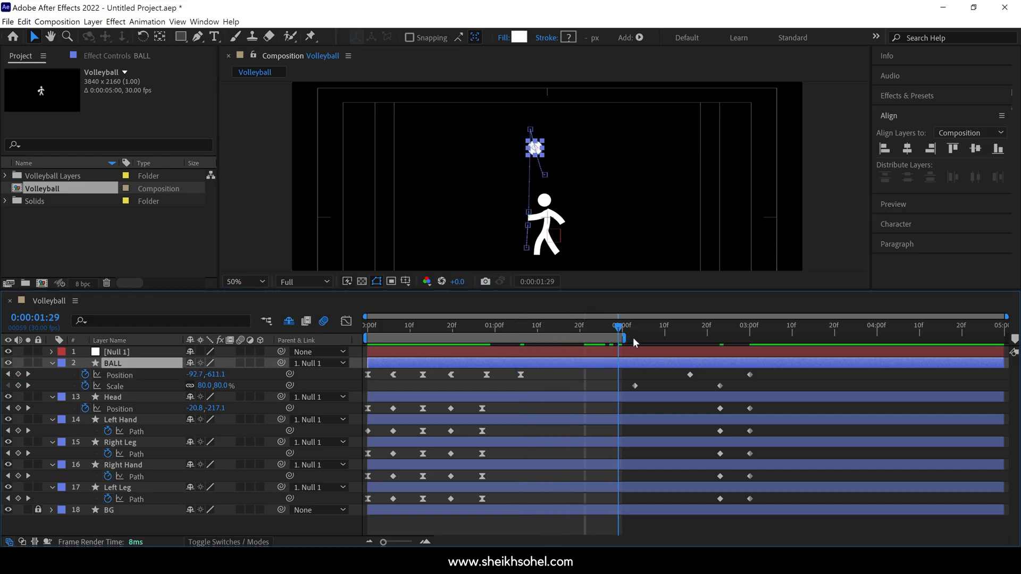
pyautogui.click(524, 339)
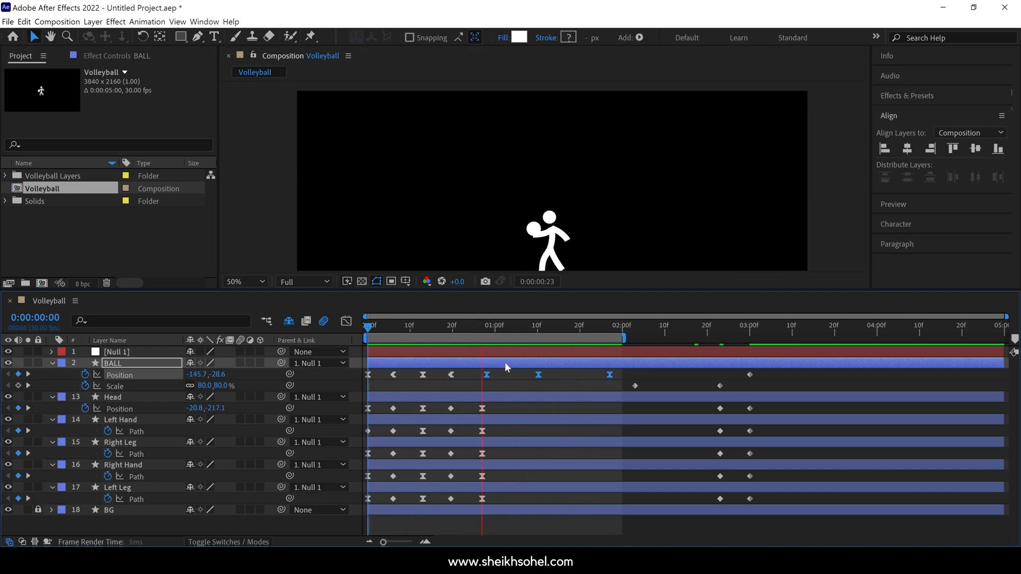
pyautogui.click(558, 325)
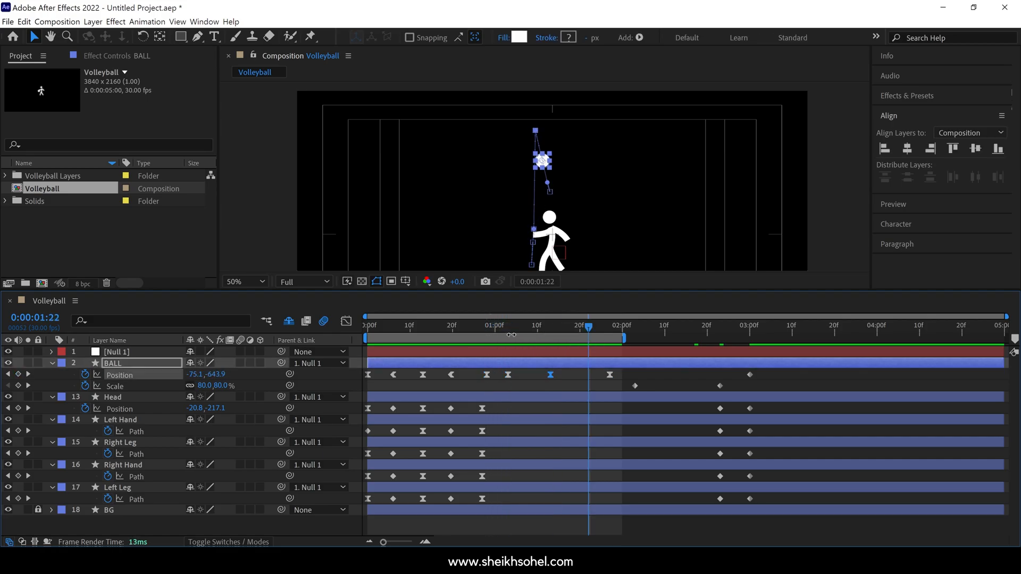
# Step: Keyframe the ball high for the toss and add a Left Hand shape keyframe
pyautogui.click(508, 324)
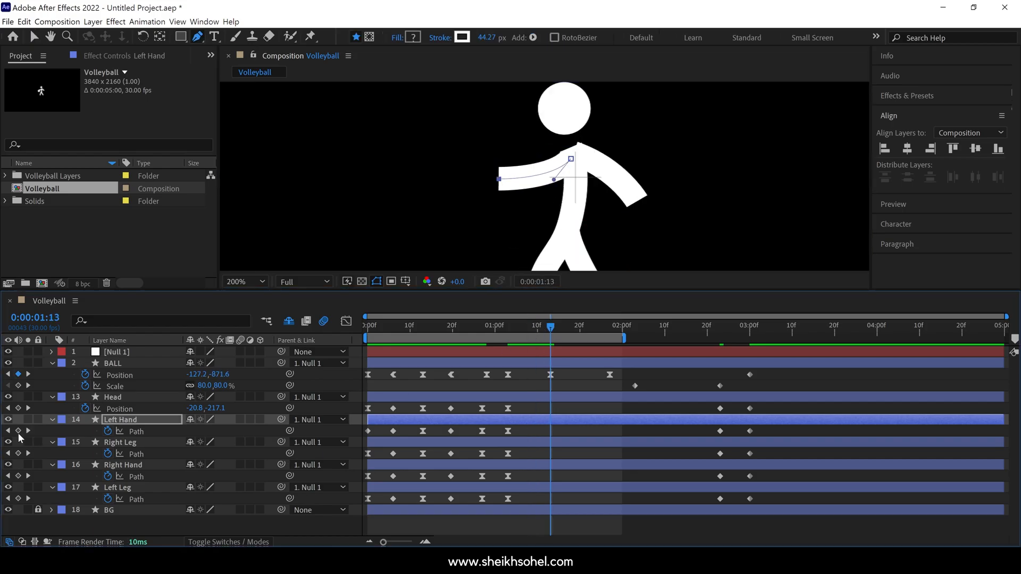
pyautogui.click(528, 324)
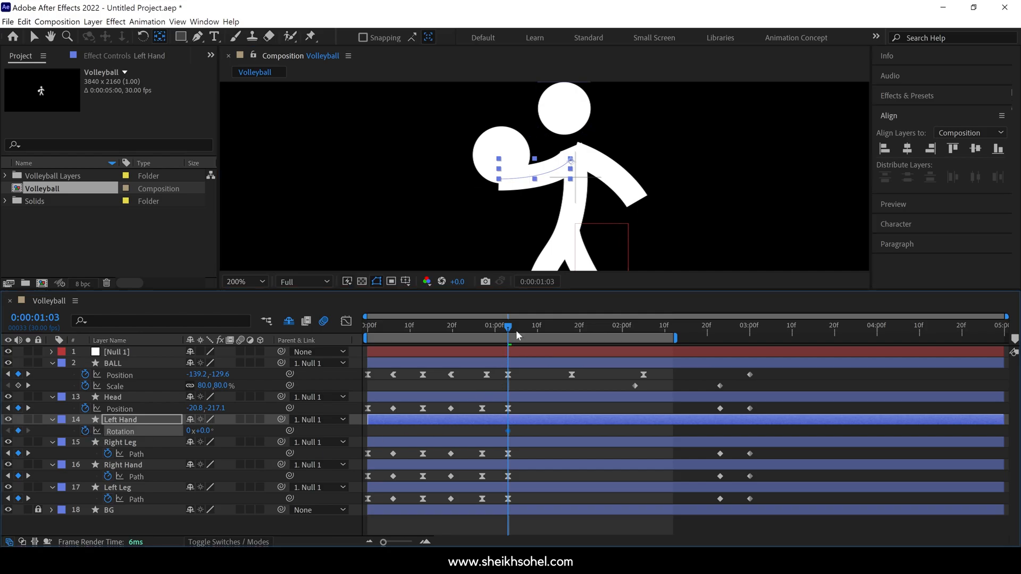
# Step: Swing the Left Hand up to 30° rotation and adjust its raised path
pyautogui.moveTo(508, 325); pyautogui.dragTo(557, 324)
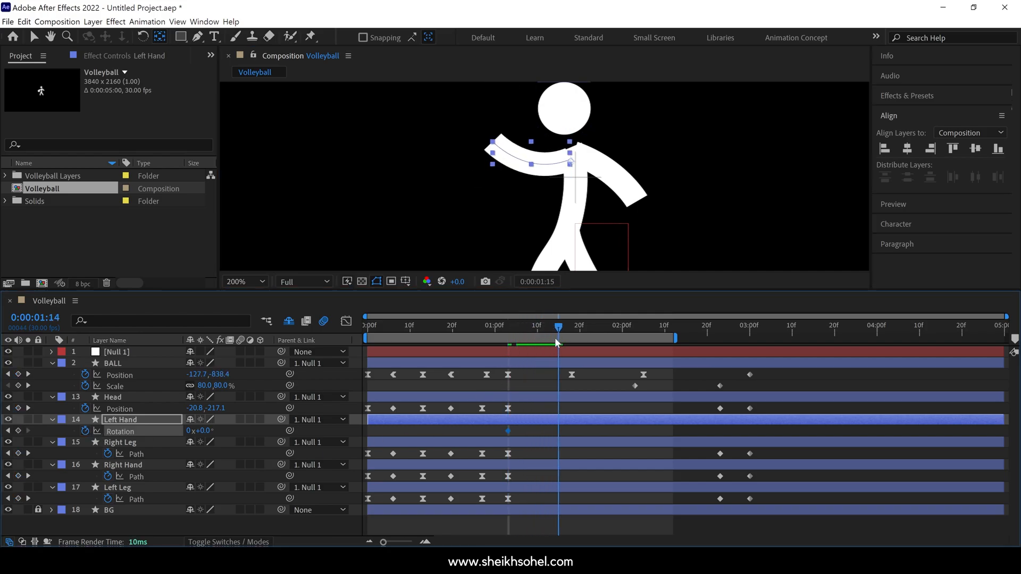
pyautogui.click(551, 325)
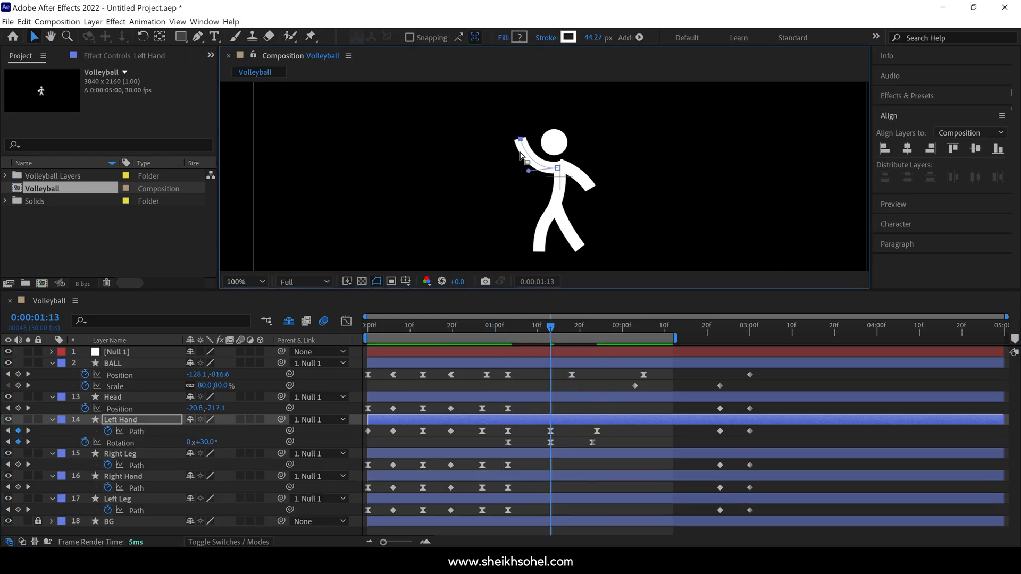
pyautogui.click(488, 325)
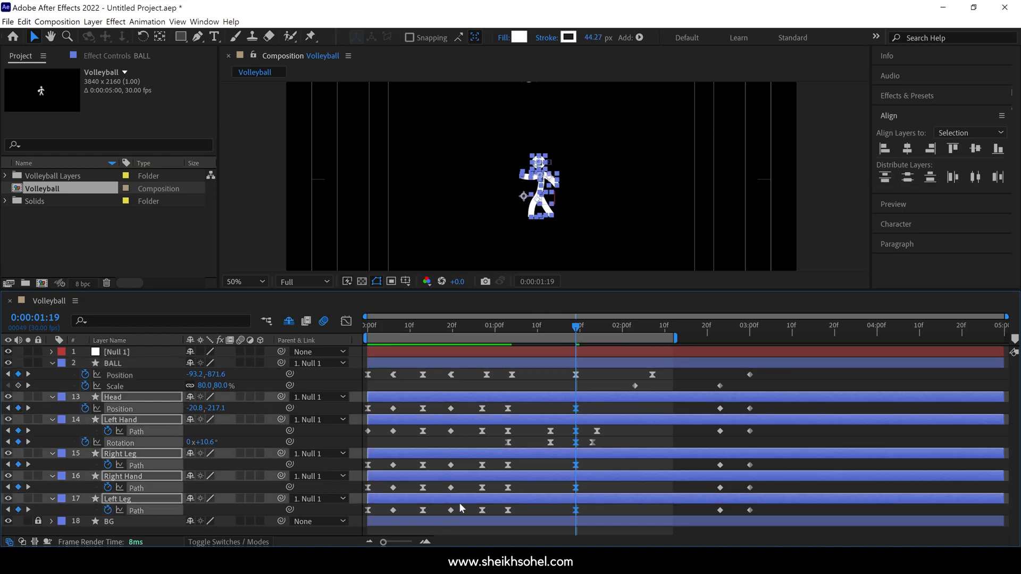
# Step: Keyframe all body paths, then bend legs and hands into a crouch near 1:26
pyautogui.click(603, 325)
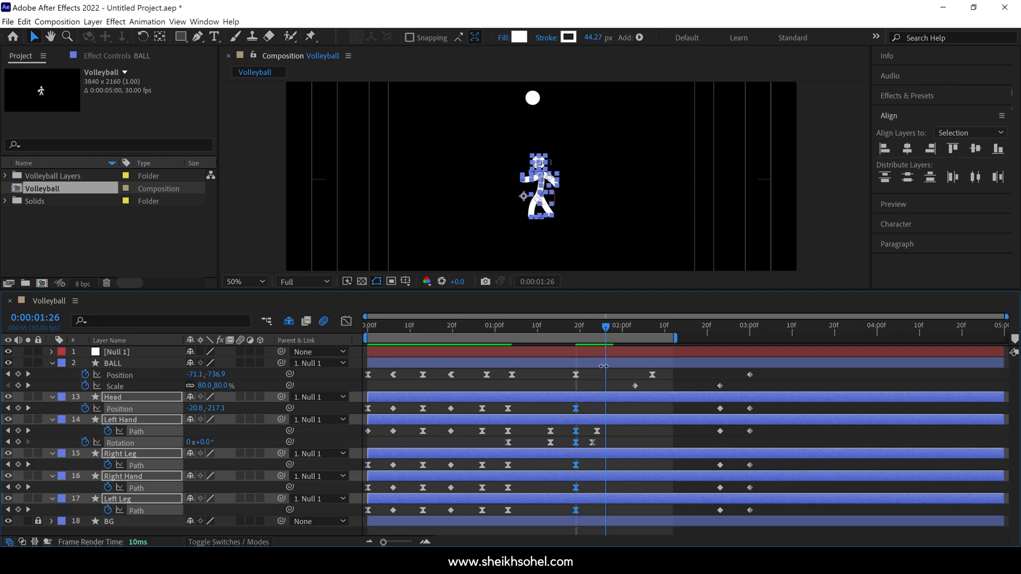
pyautogui.click(117, 498)
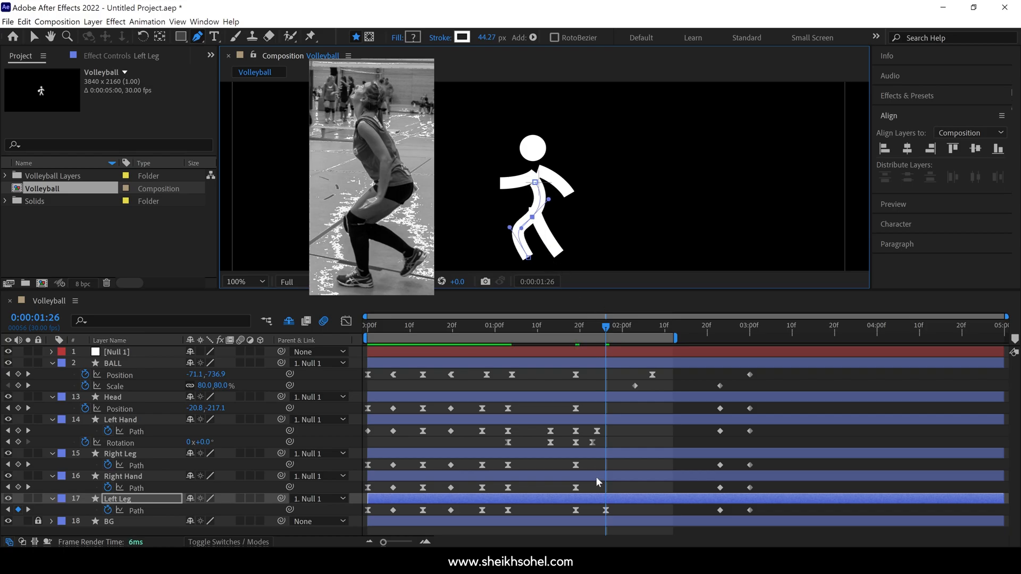
pyautogui.click(123, 476)
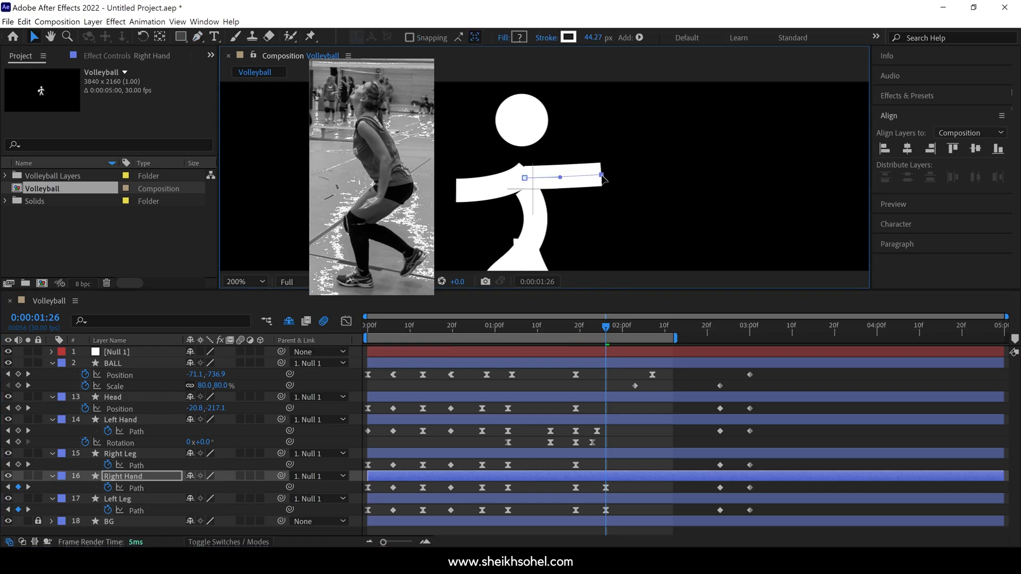
pyautogui.click(243, 281)
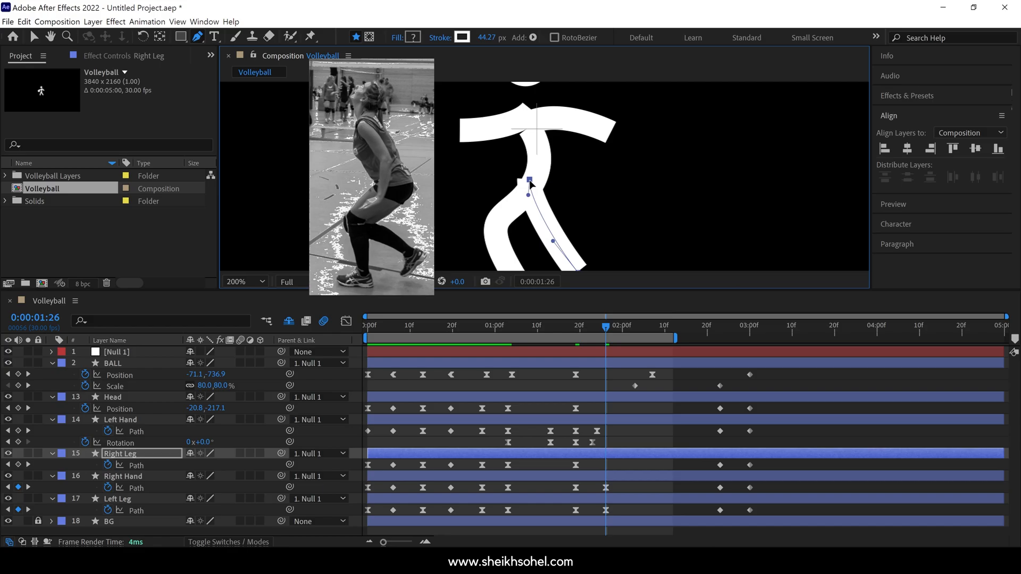
pyautogui.click(236, 281)
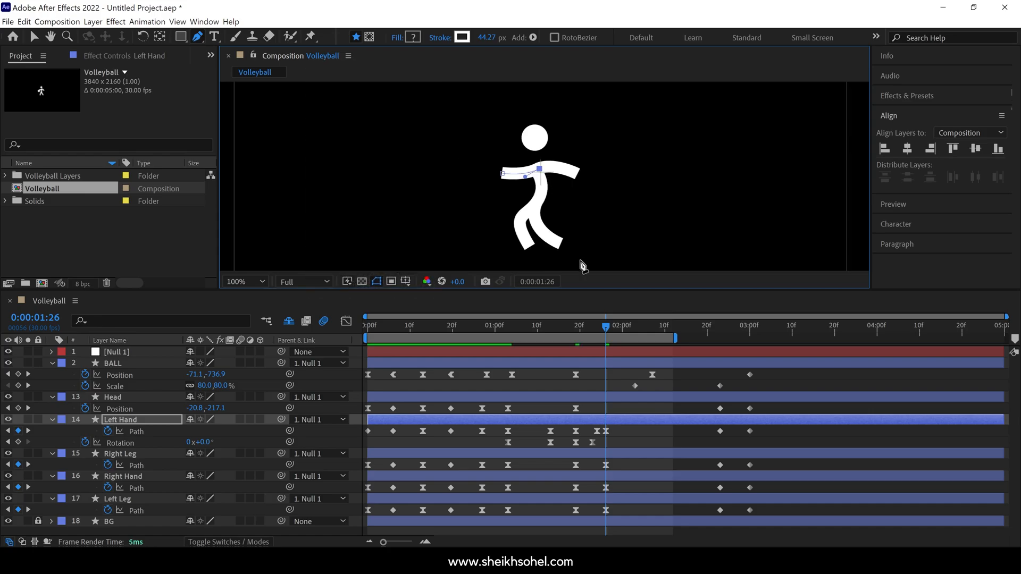
pyautogui.click(575, 344)
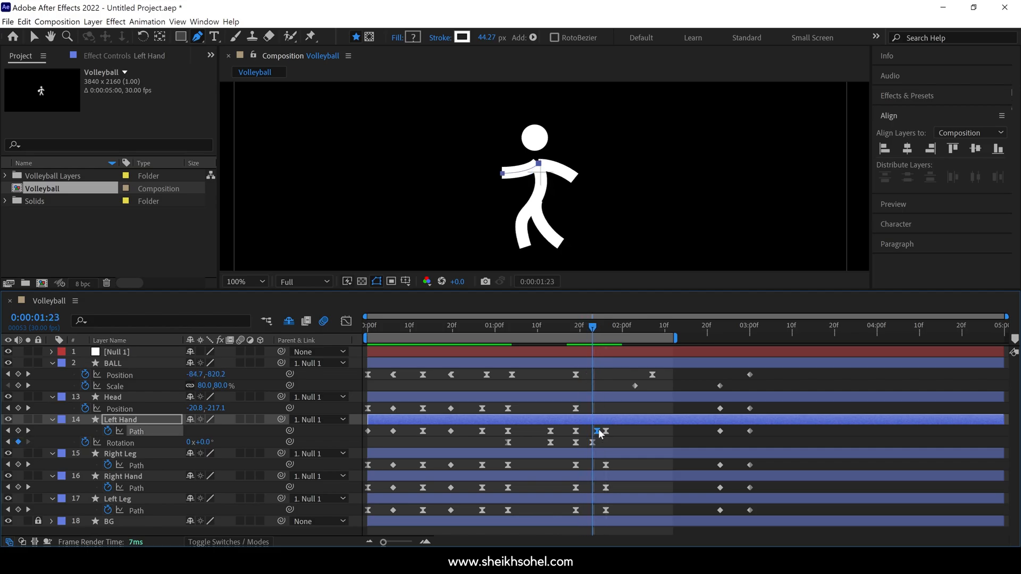
pyautogui.click(635, 325)
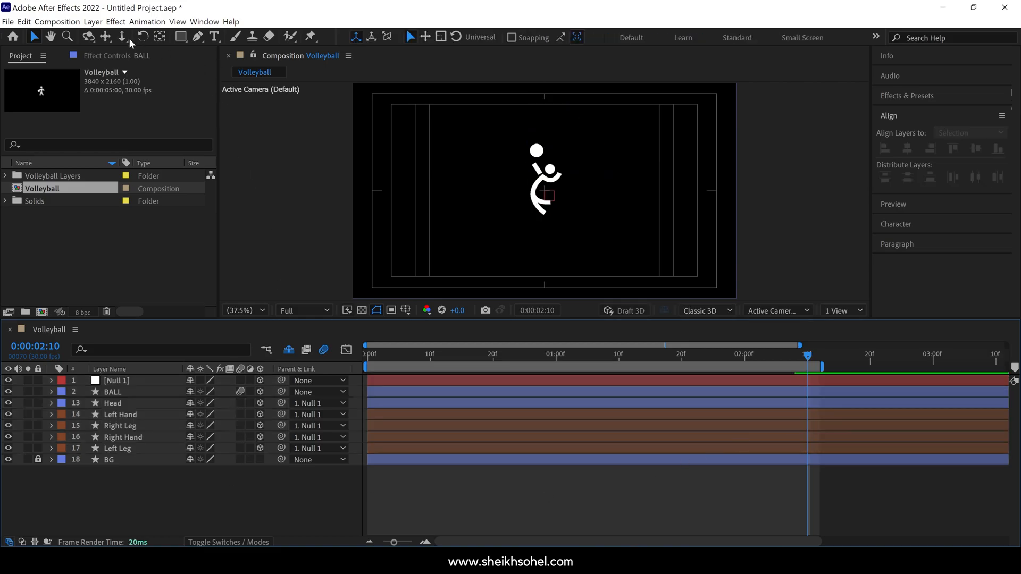
# Step: Create Camera 1 as a Two-Node Camera with the 35mm preset
pyautogui.click(92, 21)
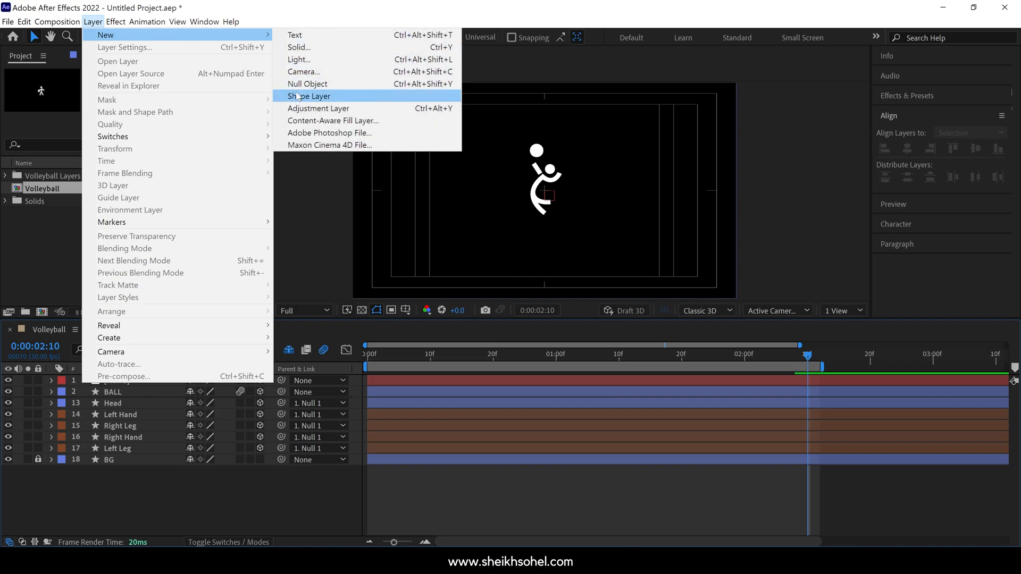
pyautogui.click(303, 70)
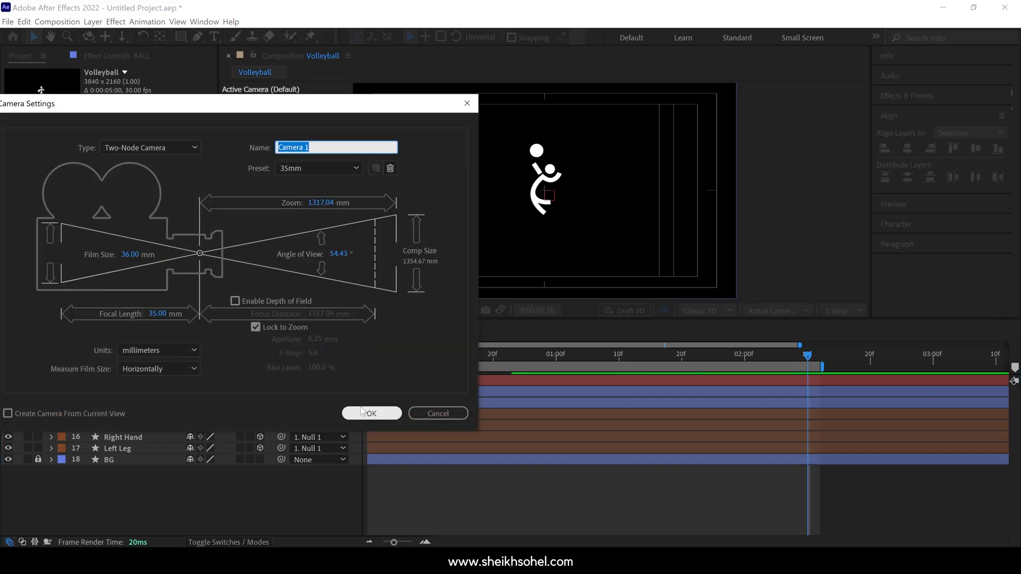
pyautogui.click(371, 413)
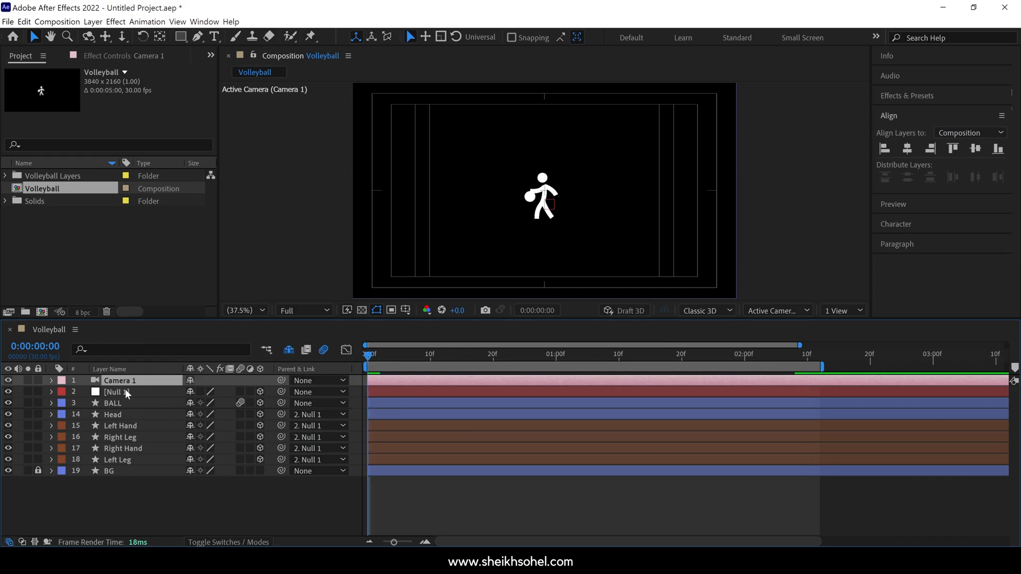
# Step: Keyframe Camera 1 Position at frame 0 at 1920, 1080, -3733.3
pyautogui.click(51, 380)
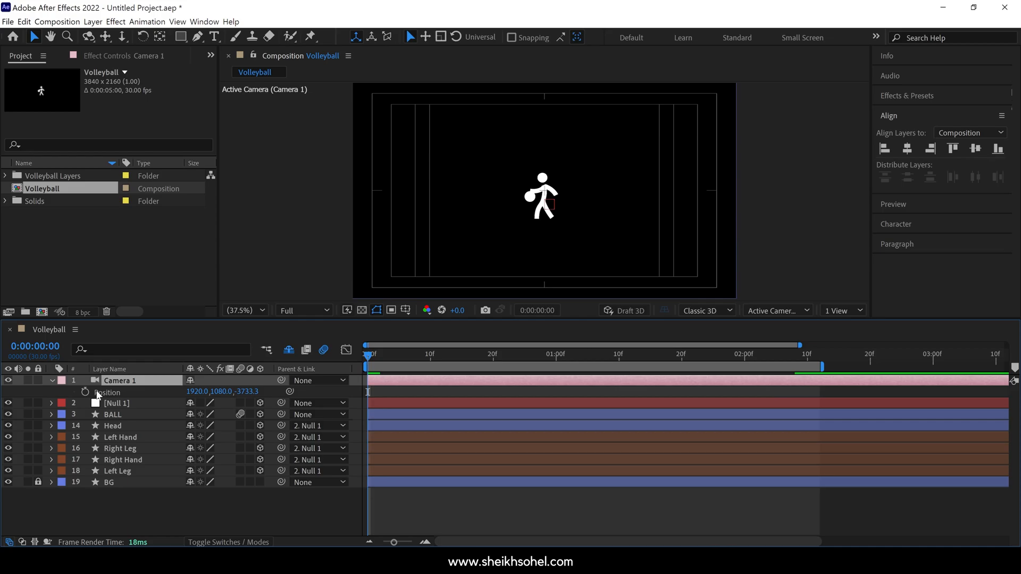
pyautogui.click(85, 392)
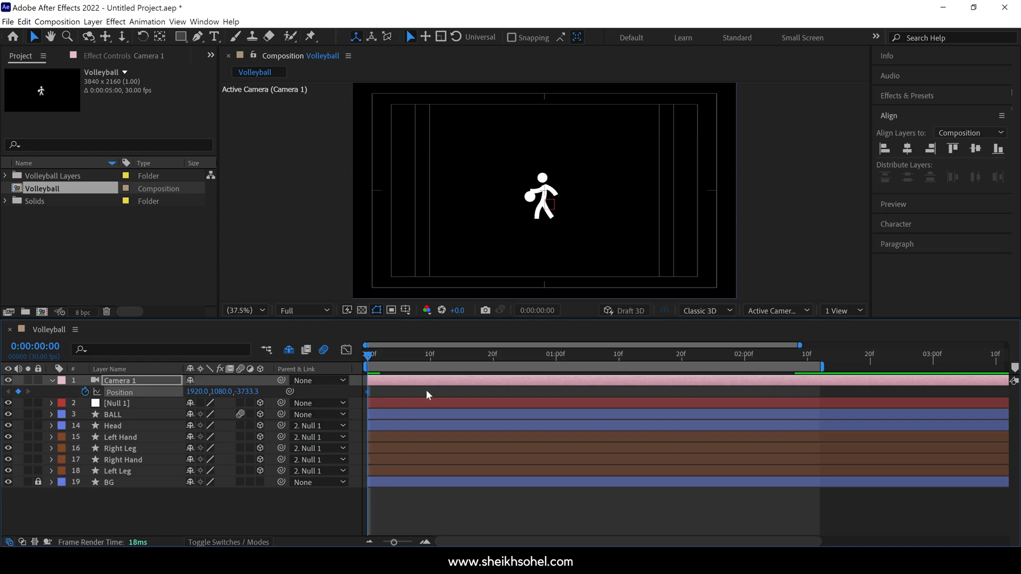
pyautogui.click(116, 403)
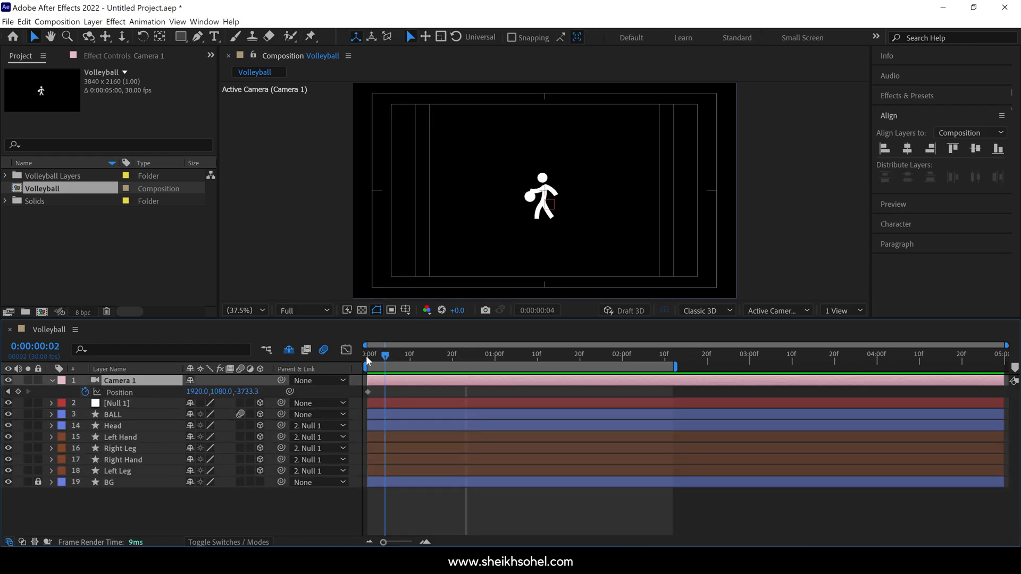
# Step: Add Camera 1 Position keyframes dollying closer at 0:09 and around 1:10–1:16
pyautogui.click(402, 354)
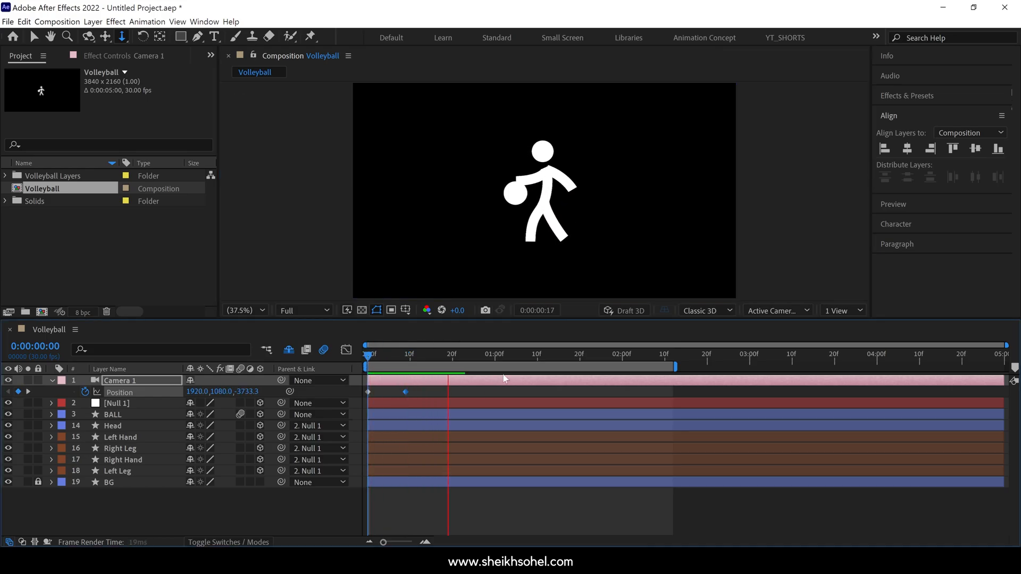
pyautogui.click(536, 353)
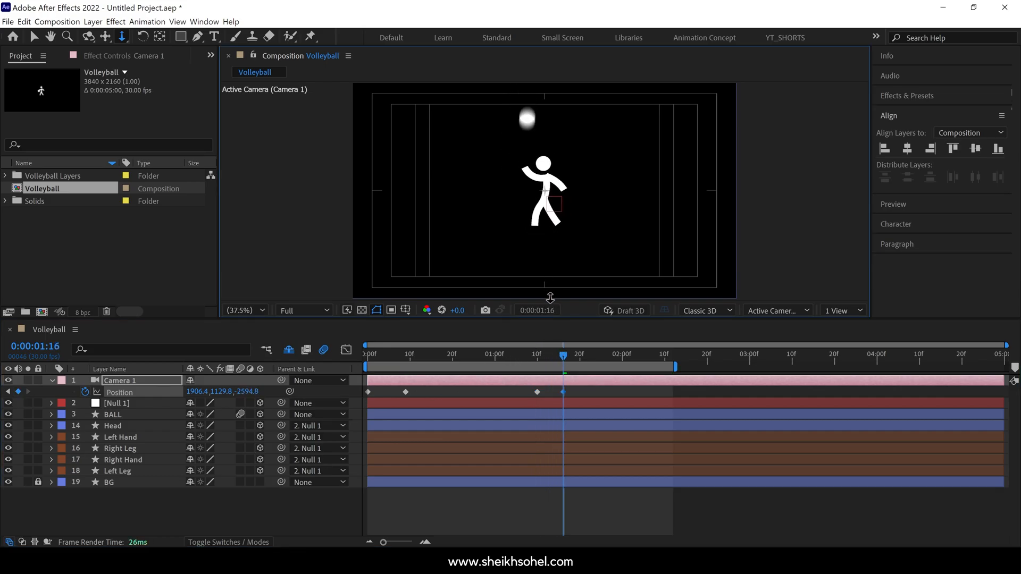
pyautogui.moveTo(580, 353); pyautogui.dragTo(537, 354)
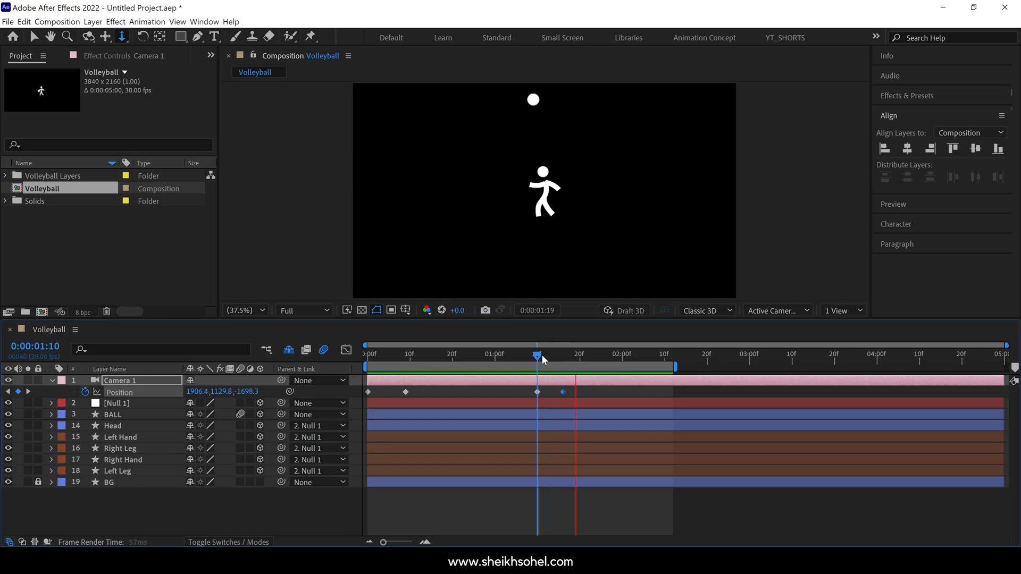